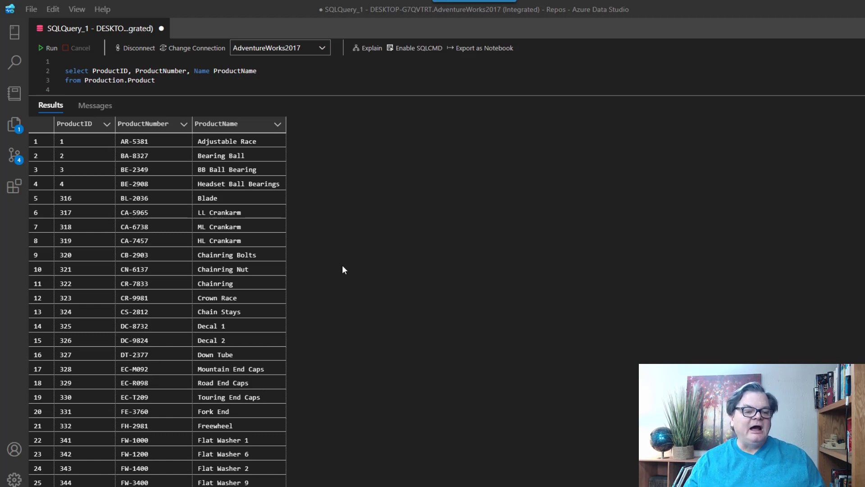
{"action": "mouse_move", "coordinate": [334, 275]}
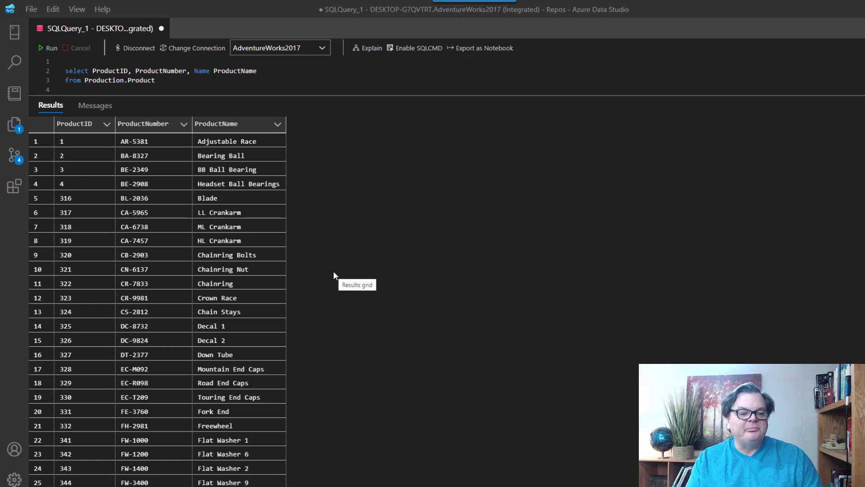
Step: Scroll down and start a WHERE Name = '' filter on line 4
{"action": "scroll", "scroll_direction": "down", "scroll_amount": 3}
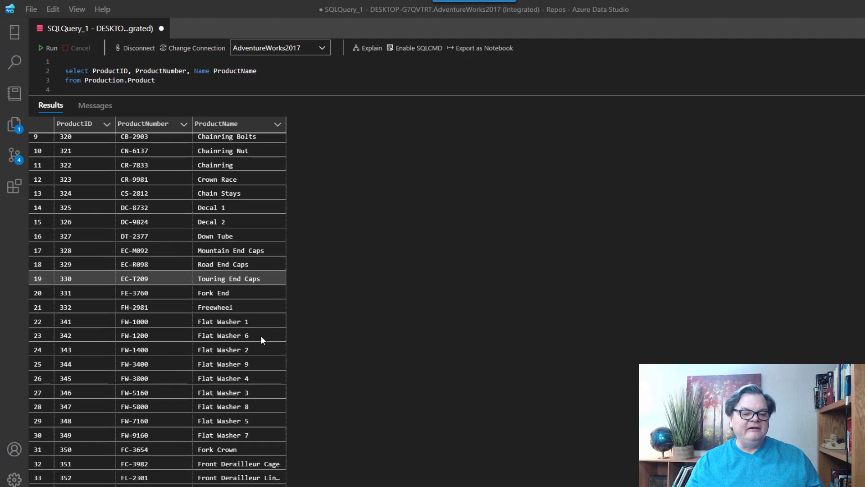
{"action": "scroll", "scroll_direction": "down", "scroll_amount": 3}
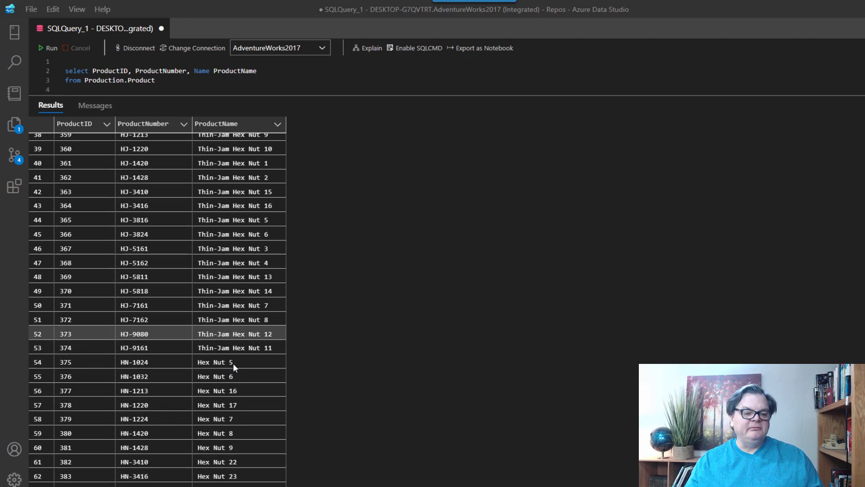
{"action": "scroll", "scroll_direction": "down", "scroll_amount": 3}
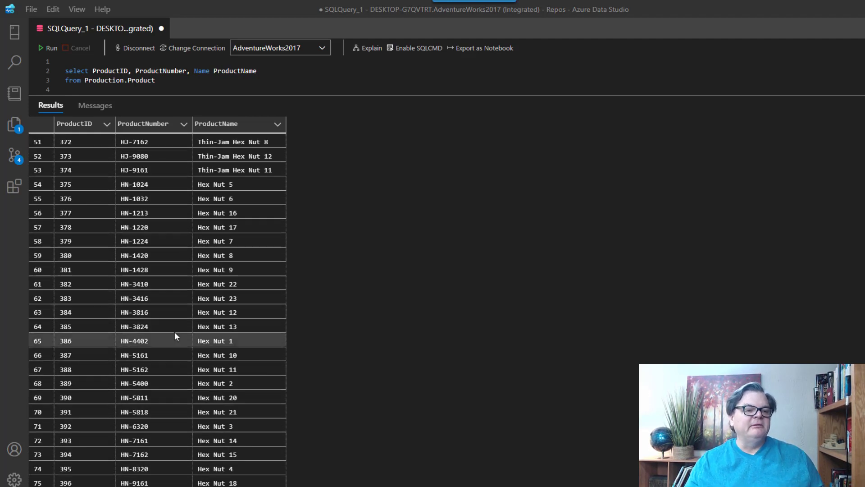
{"action": "scroll", "scroll_direction": "down", "scroll_amount": 3}
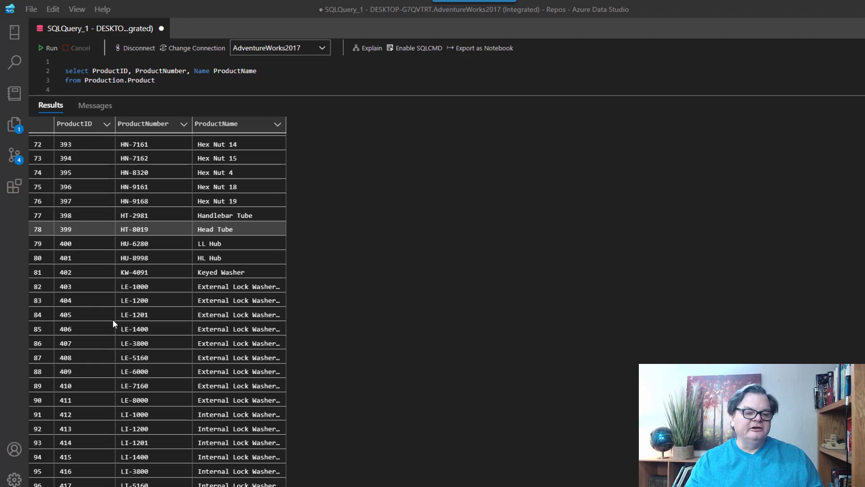
{"action": "scroll", "scroll_direction": "down", "scroll_amount": 3}
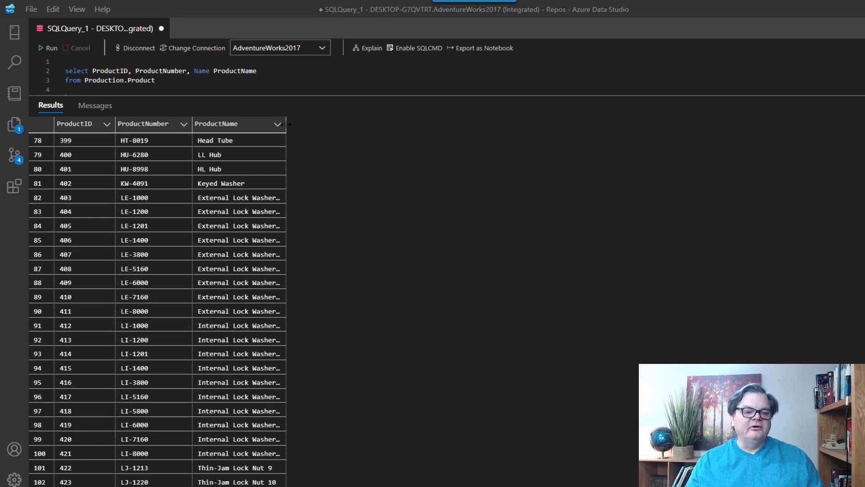
{"action": "scroll", "scroll_direction": "down", "scroll_amount": 3}
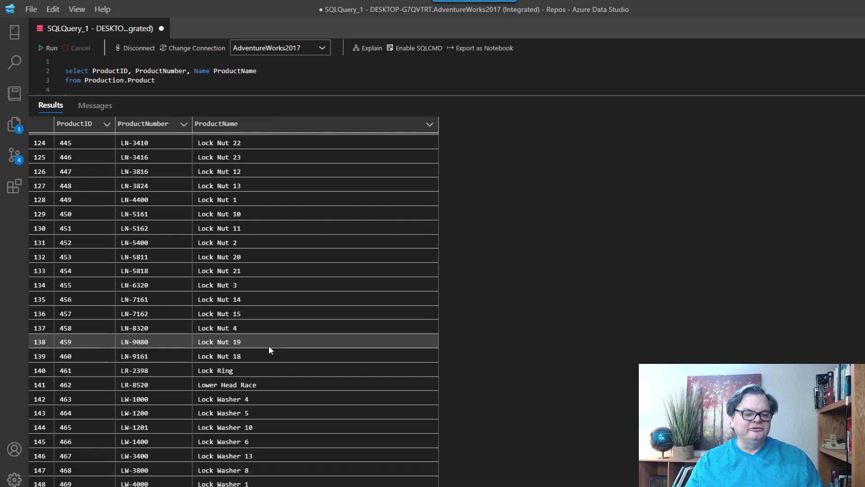
{"action": "scroll", "scroll_direction": "down", "scroll_amount": 3}
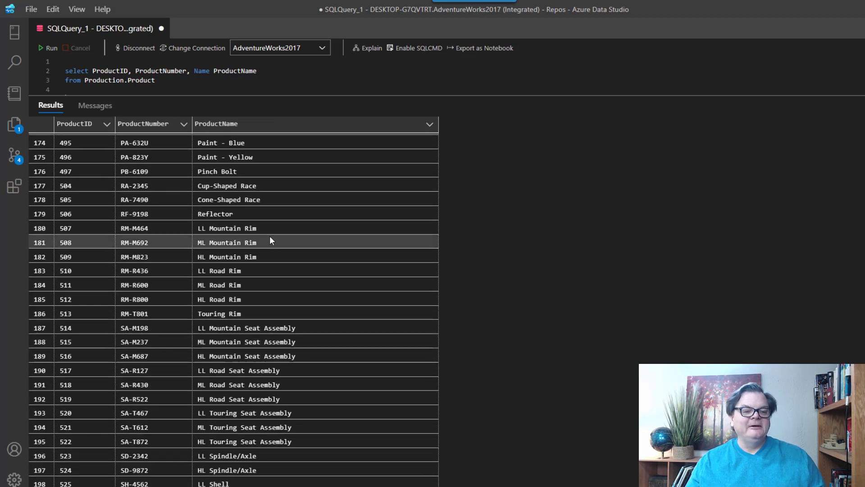
{"action": "mouse_move", "coordinate": [235, 334]}
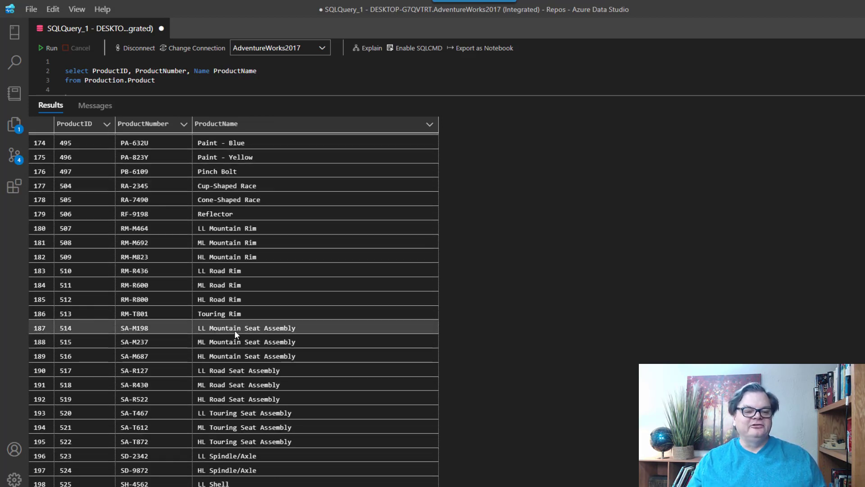
{"action": "mouse_move", "coordinate": [309, 335]}
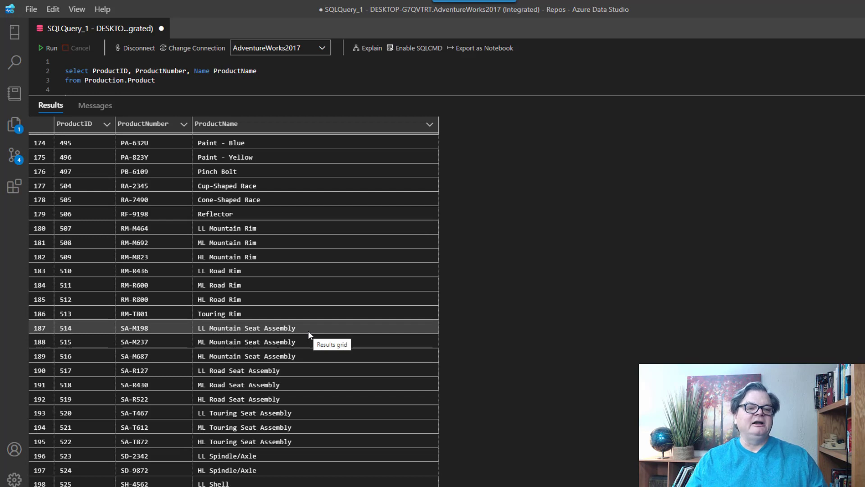
{"action": "mouse_move", "coordinate": [201, 100]}
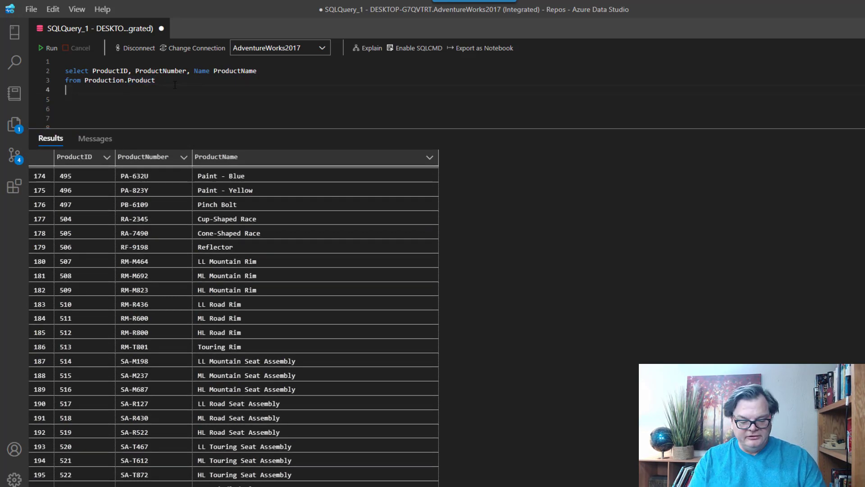
{"action": "type", "text": "where"}
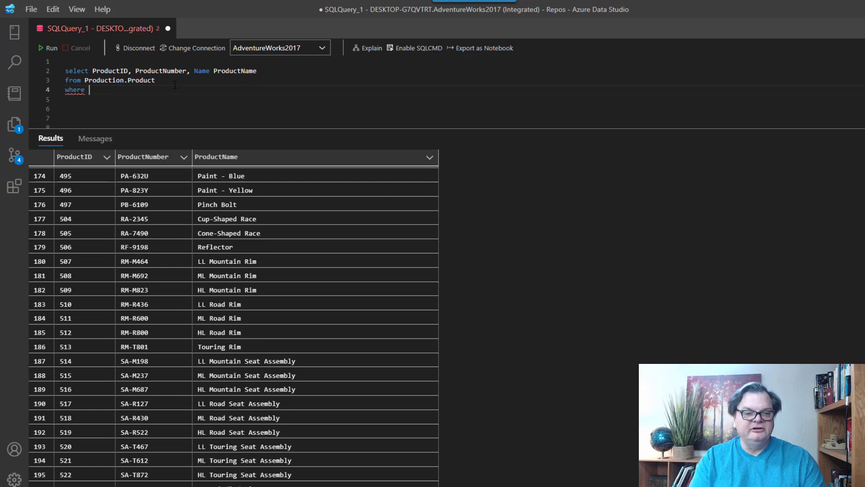
{"action": "type", "text": "Name"}
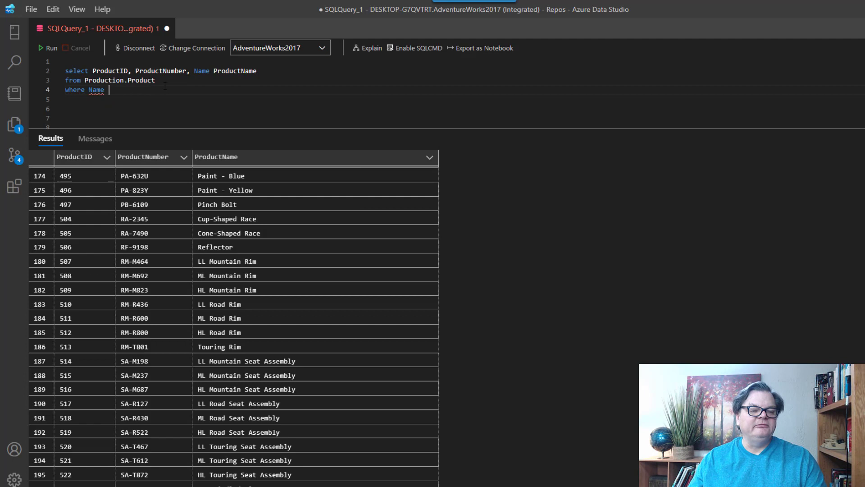
{"action": "type", "text": "= ''"}
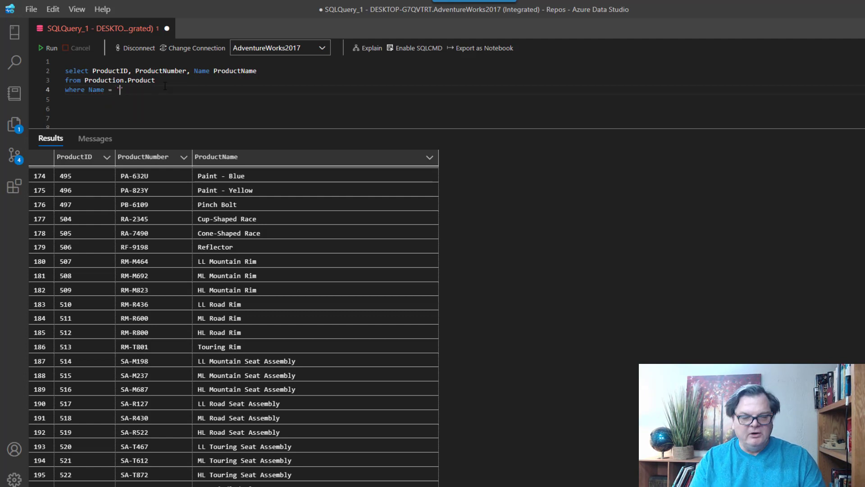
Step: Fill in 'Paint - Blue' and run the query, returning product 495 PA-632U
{"action": "type", "text": "P"}
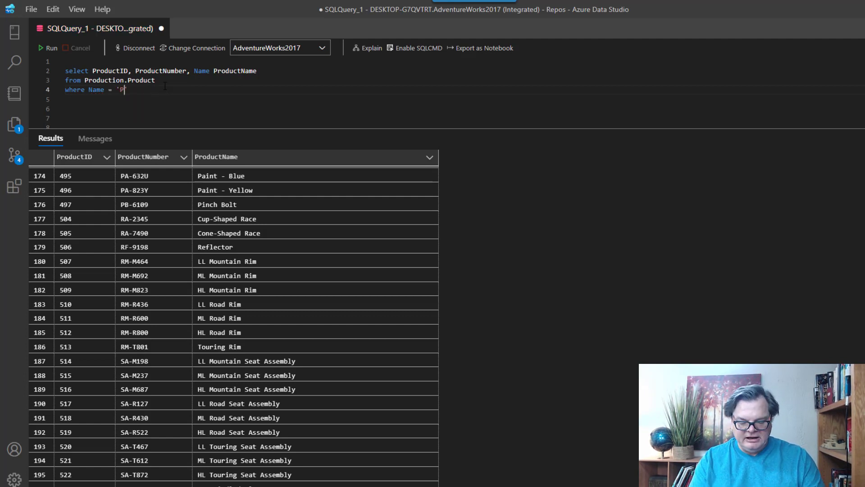
{"action": "type", "text": "aint"}
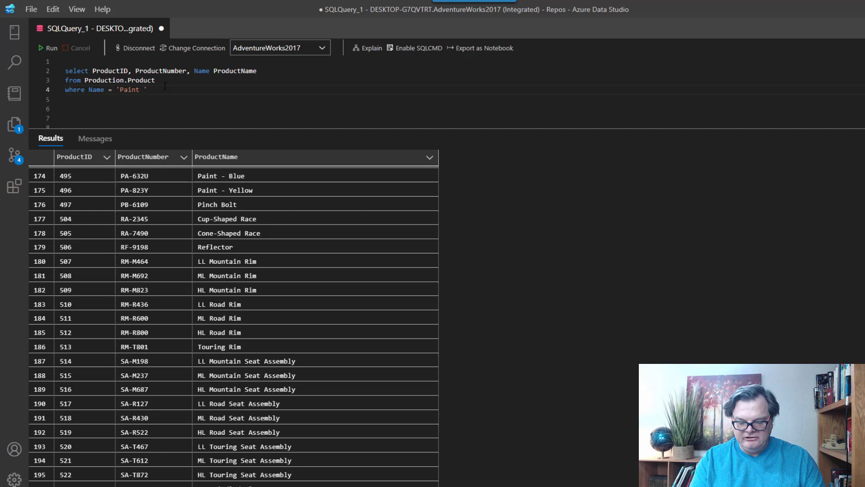
{"action": "type", "text": "- Blue"}
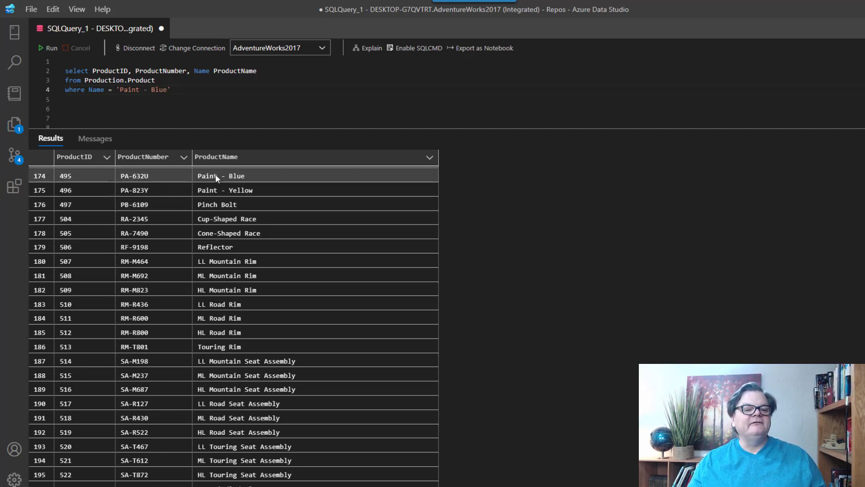
{"action": "left_click_drag", "start_coordinate": [65, 81], "coordinate": [171, 89]}
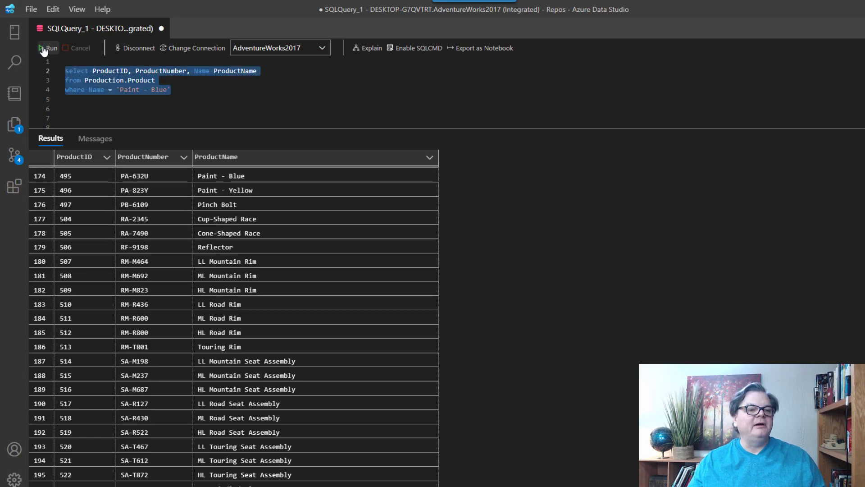
{"action": "left_click", "coordinate": [45, 48]}
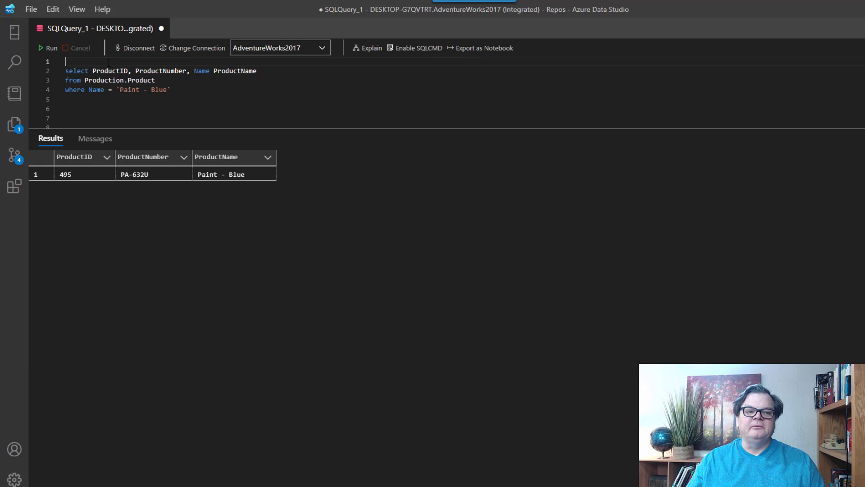
Step: Add a 'look for Frame' comment, match Name = 'Frame' (no rows), then switch to like
{"action": "type", "text": "--look for"}
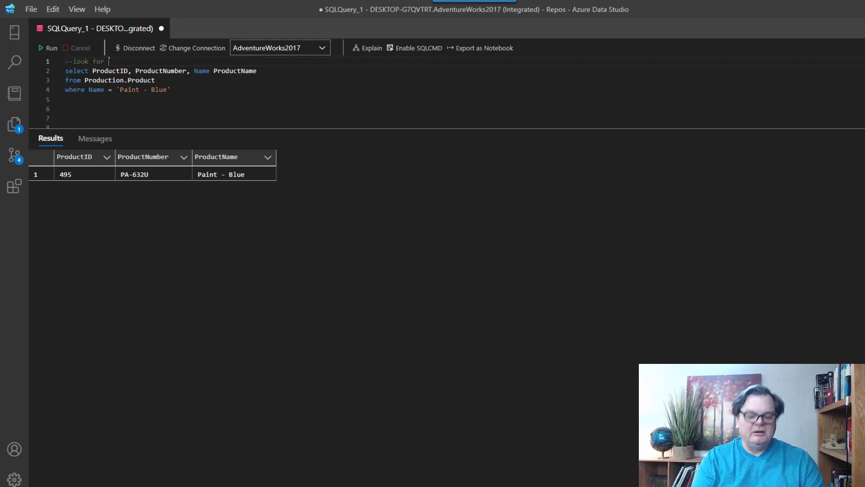
{"action": "type", "text": "Frame'"}
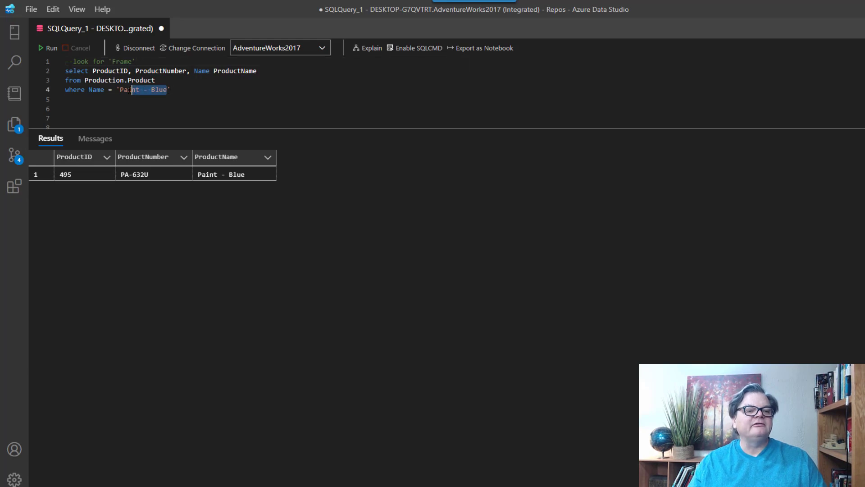
{"action": "type", "text": "Fram"}
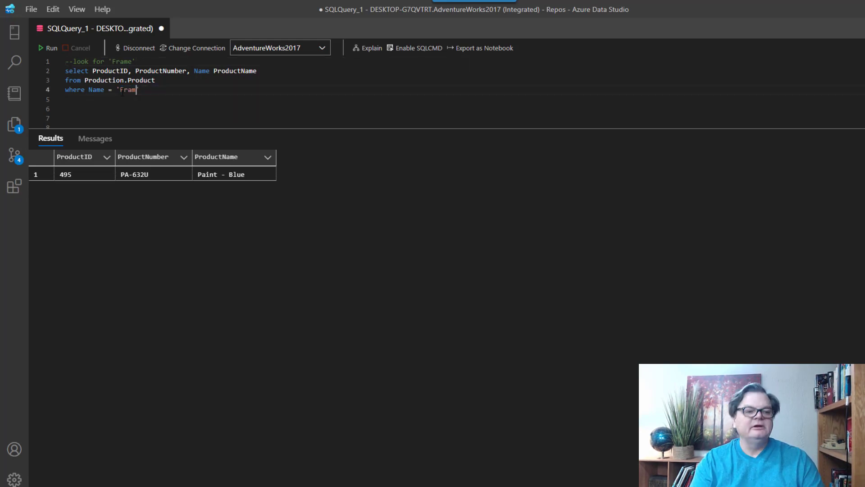
{"action": "type", "text": "e'"}
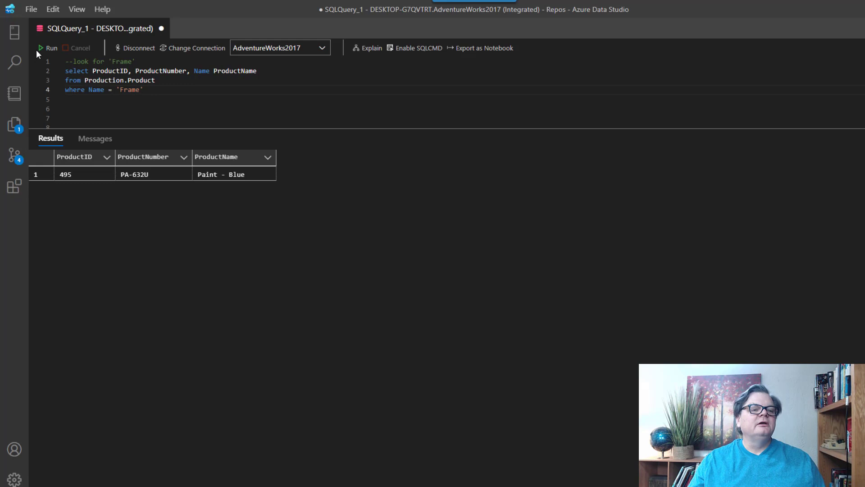
{"action": "left_click", "coordinate": [41, 48]}
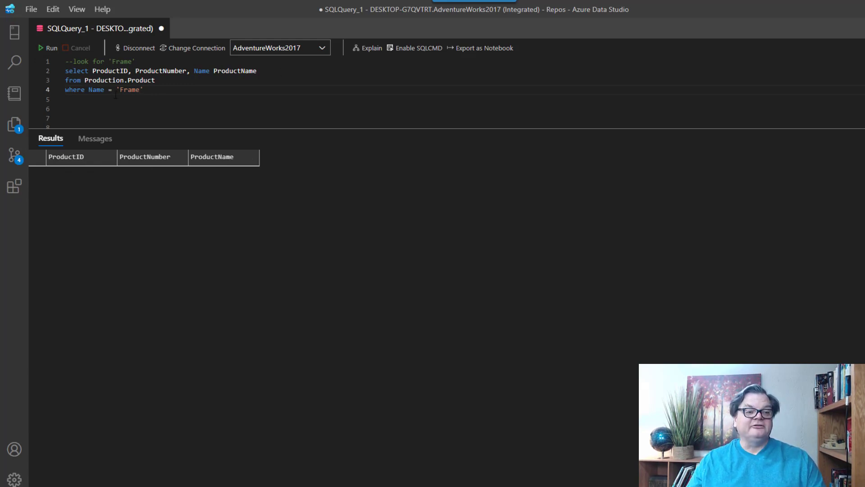
{"action": "type", "text": "like"}
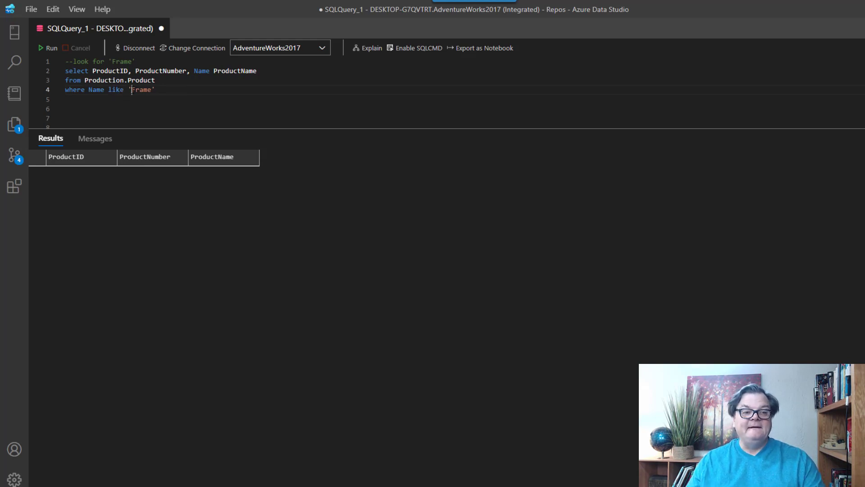
{"action": "left_click_drag", "start_coordinate": [65, 70], "coordinate": [156, 89]}
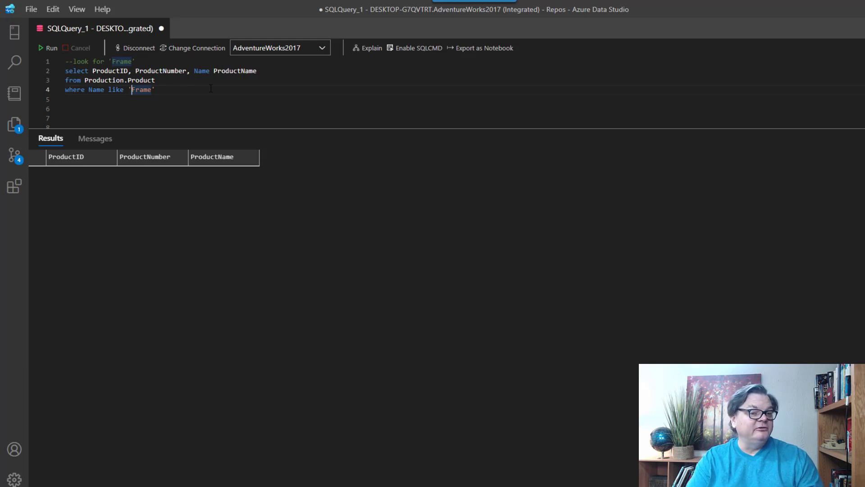
Step: Run LIKE '%Frame%' to list Road Frame products and re-add the 'look for Frame' comment
{"action": "type", "text": "%"}
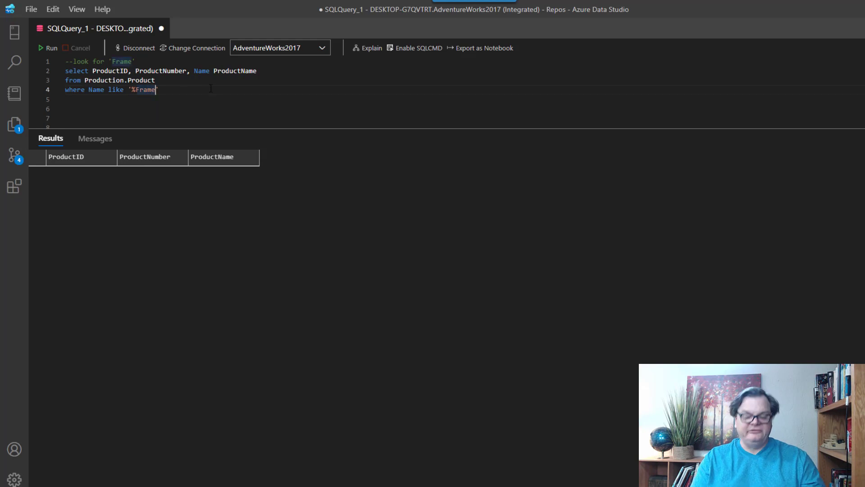
{"action": "type", "text": "%"}
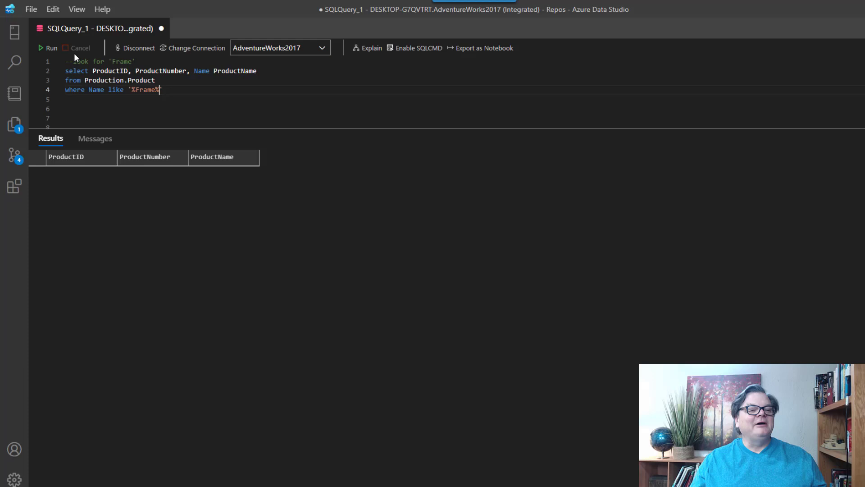
{"action": "left_click", "coordinate": [45, 48]}
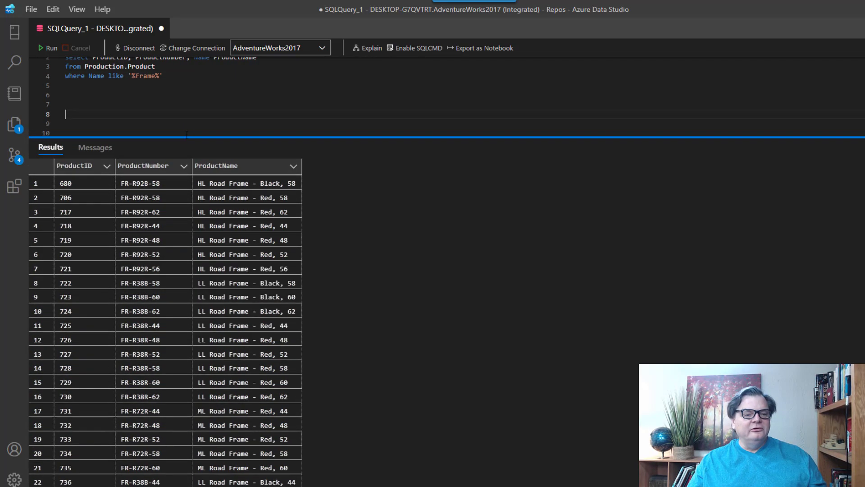
{"action": "type", "text": "--look for 'Frame'"}
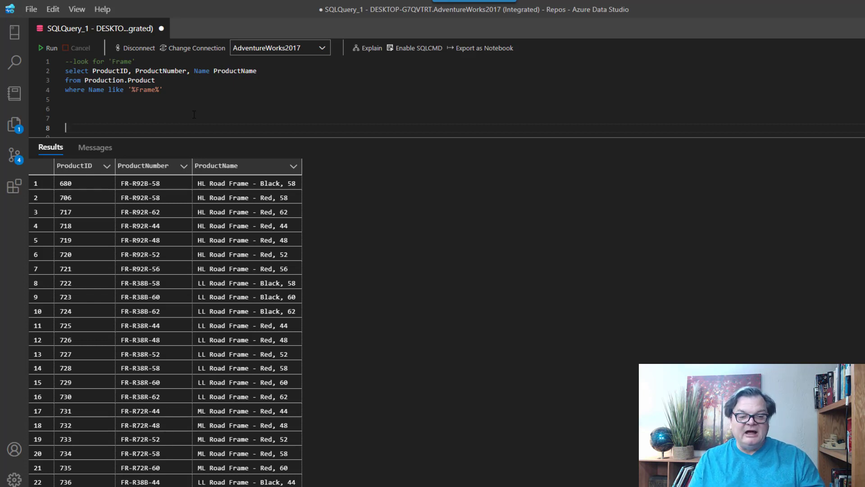
{"action": "mouse_move", "coordinate": [203, 112]}
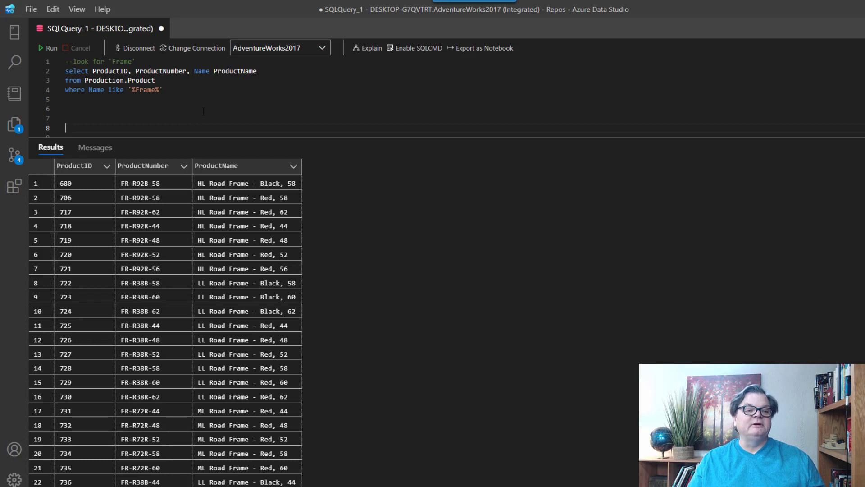
{"action": "left_click", "coordinate": [132, 90]}
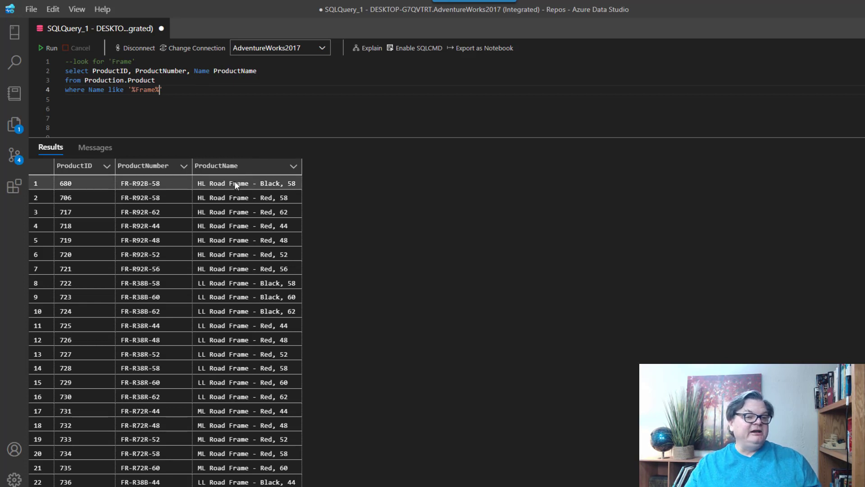
{"action": "mouse_move", "coordinate": [235, 186]}
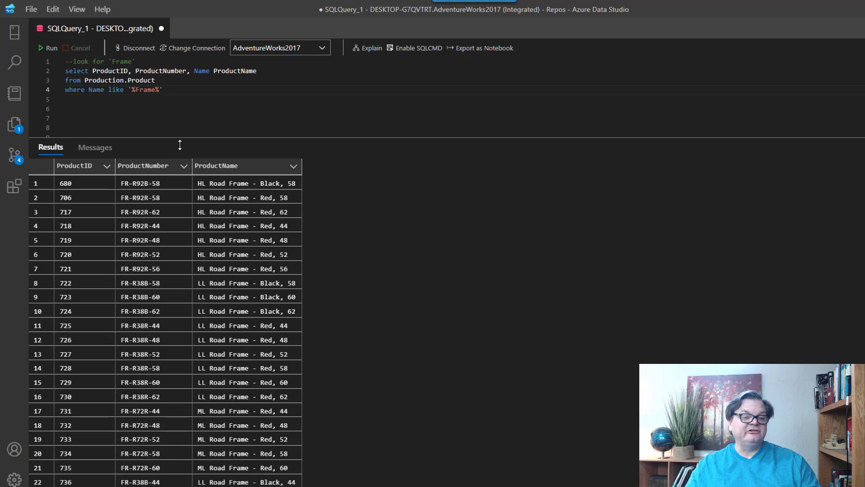
{"action": "mouse_move", "coordinate": [232, 192]}
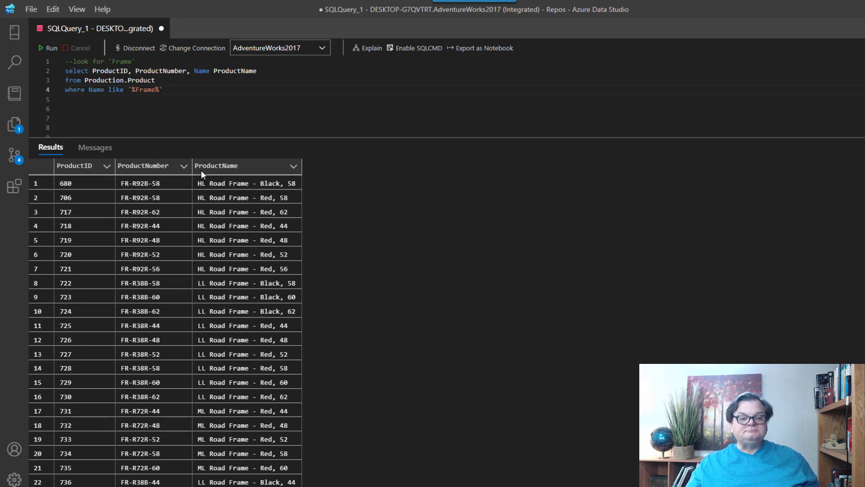
{"action": "mouse_move", "coordinate": [237, 187]}
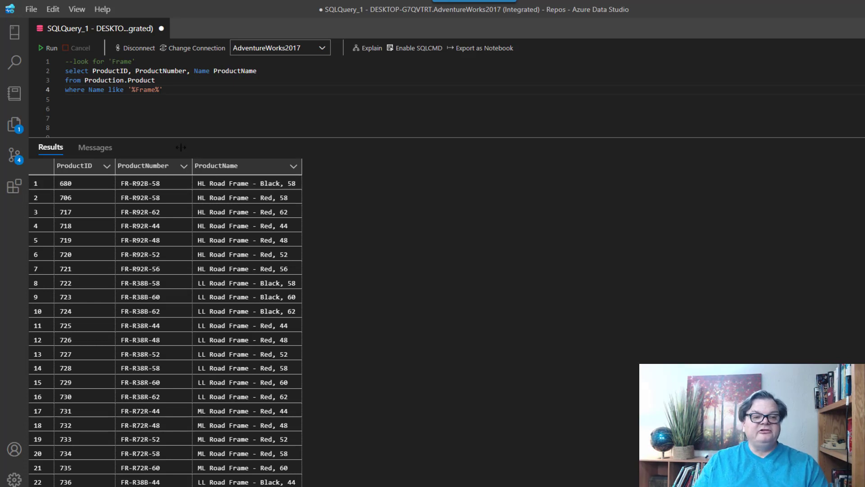
Step: Replace the LIKE condition with CHARINDEX('frame', name) > 0 and run the query
{"action": "left_click_drag", "start_coordinate": [89, 89], "coordinate": [162, 89]}
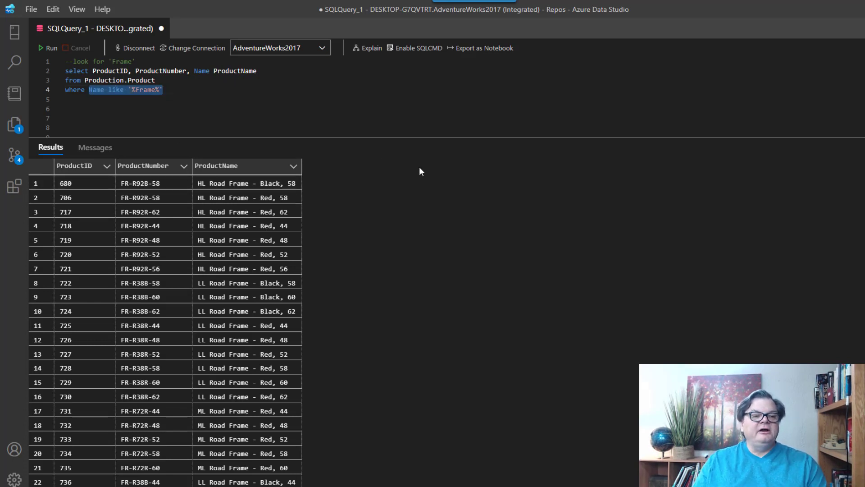
{"action": "type", "text": "CHARINDEX("}
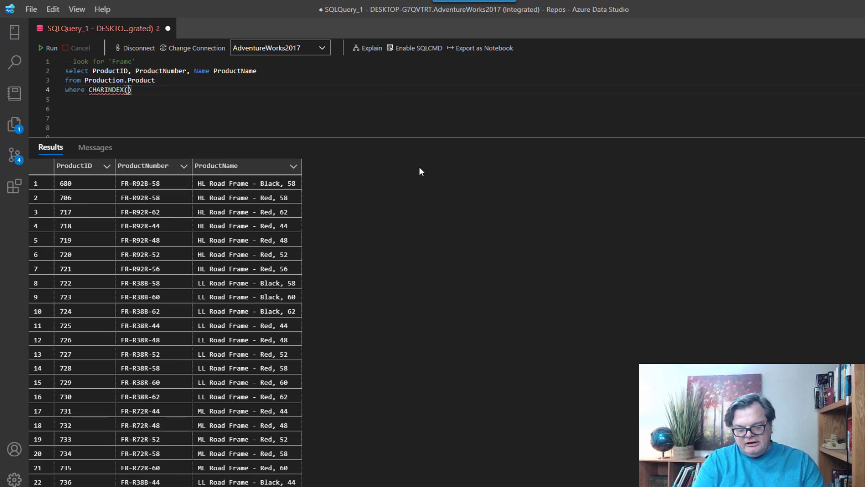
{"action": "type", "text": "''"}
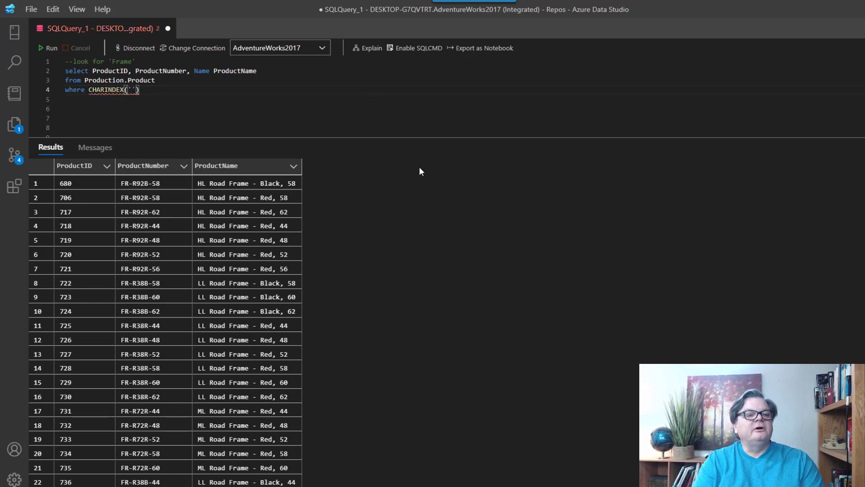
{"action": "type", "text": "frame"}
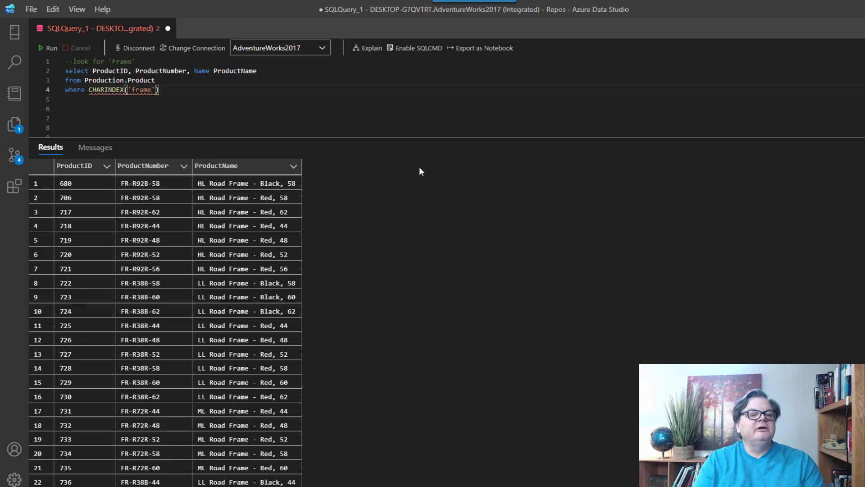
{"action": "type", "text": ", name"}
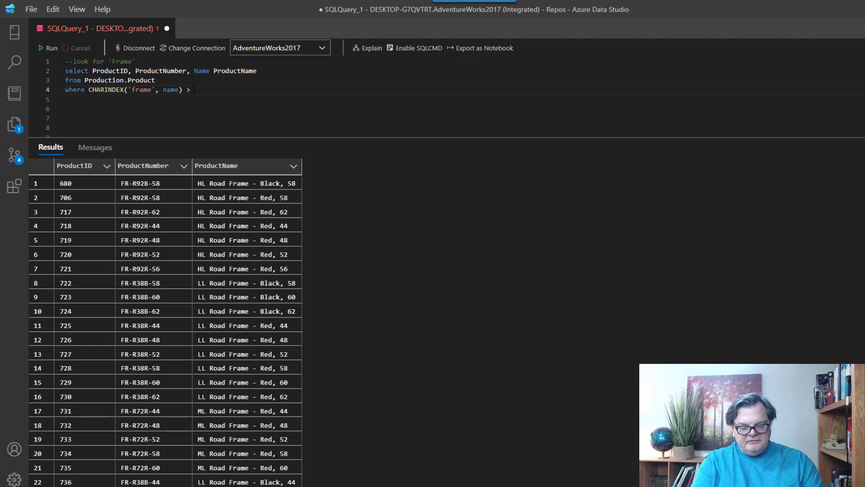
{"action": "type", "text": "0"}
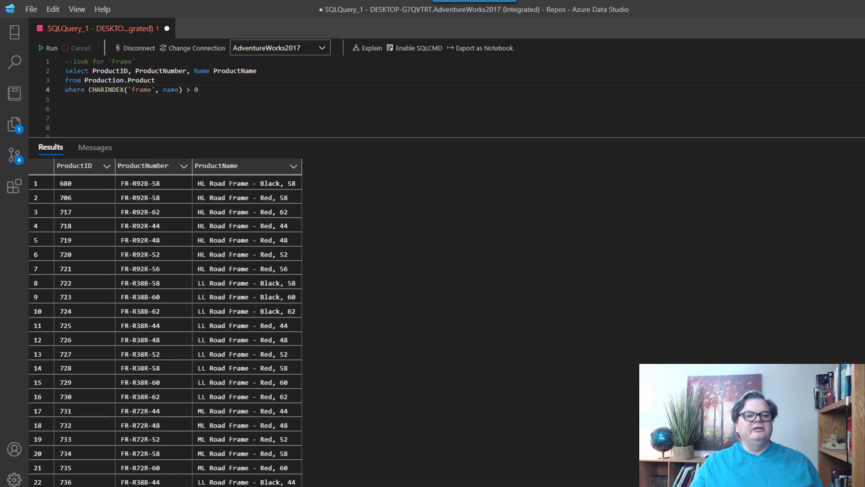
{"action": "left_click", "coordinate": [84, 183]}
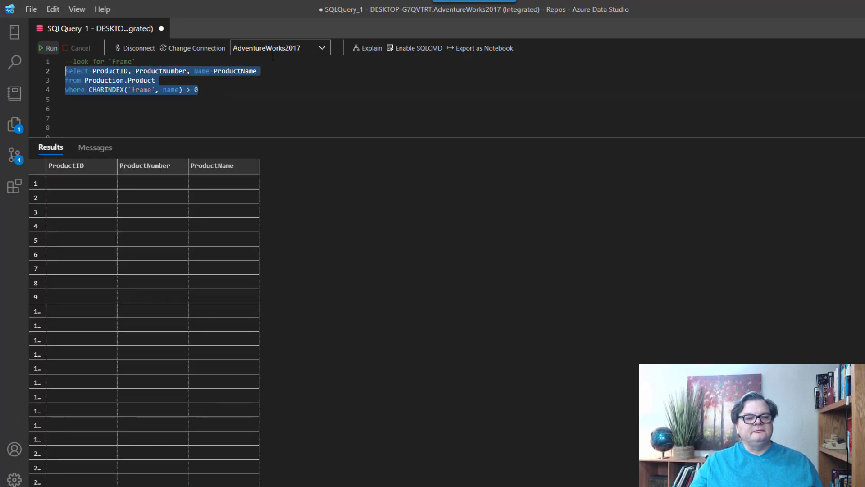
Step: Run the CHARINDEX query and inspect the matching Road Frame products
{"action": "left_click", "coordinate": [45, 48]}
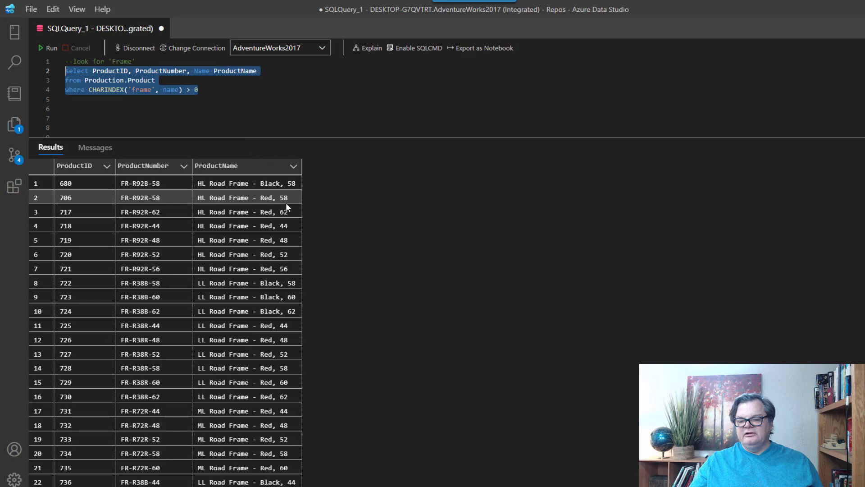
{"action": "left_click", "coordinate": [116, 81]}
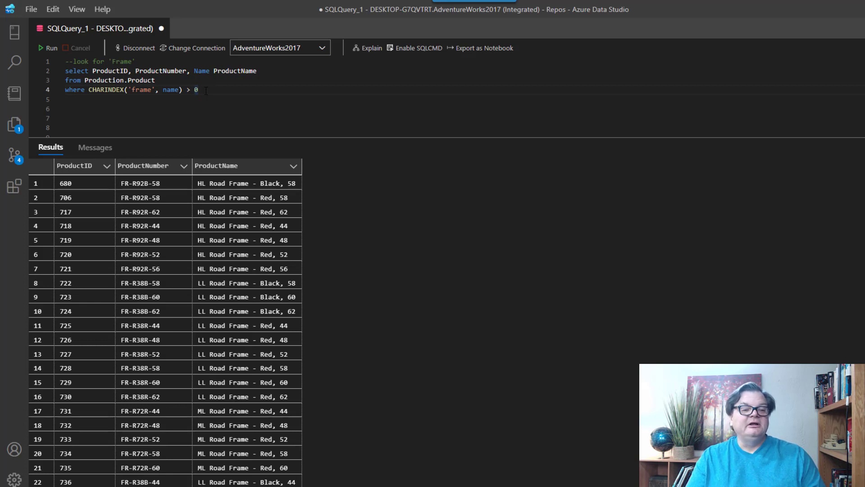
{"action": "mouse_move", "coordinate": [100, 89]}
{"action": "type", "text": "PAT"}
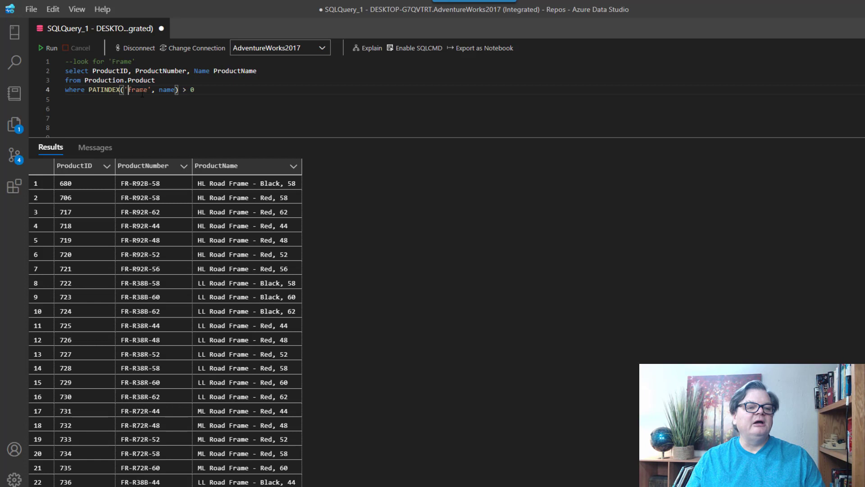
Step: Try PATINDEX('frame') with no results, then run PATINDEX('%frame%', name) > 0
{"action": "type", "text": "%"}
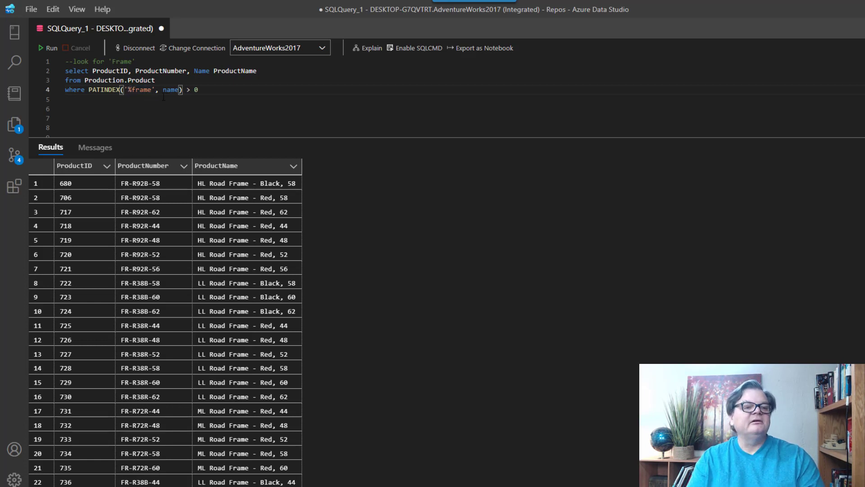
{"action": "left_click", "coordinate": [43, 48]}
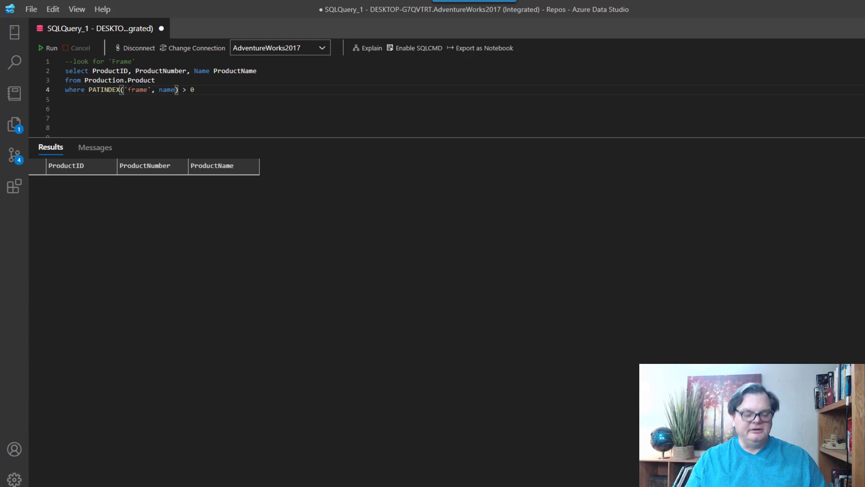
{"action": "type", "text": "%"}
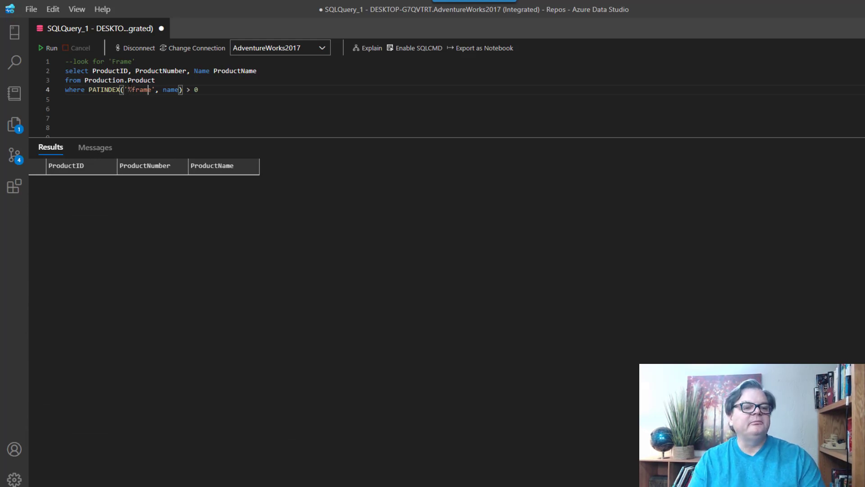
{"action": "type", "text": "%"}
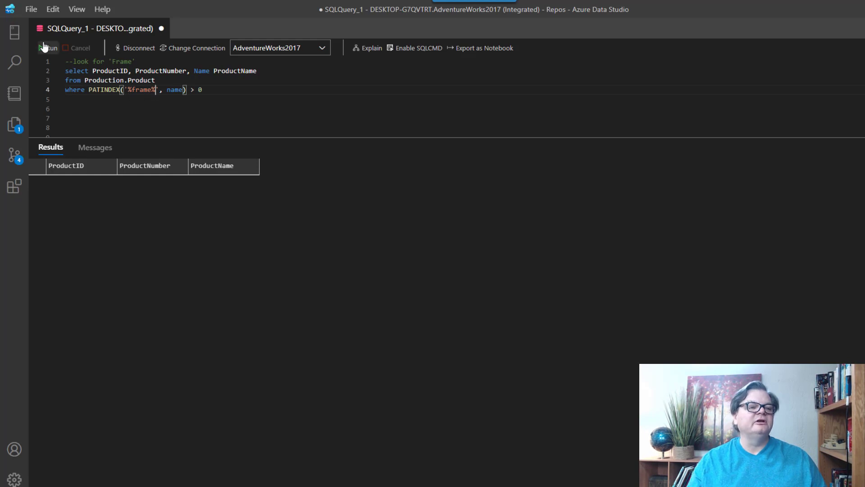
{"action": "left_click", "coordinate": [51, 48]}
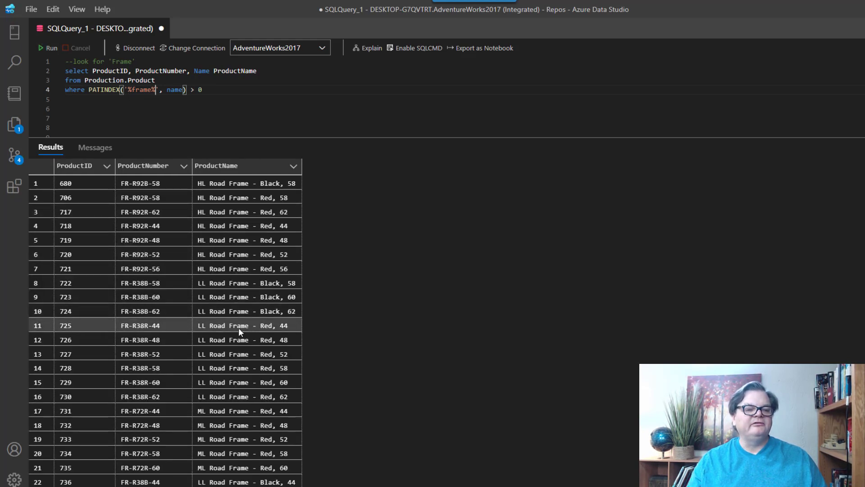
{"action": "mouse_move", "coordinate": [240, 331]}
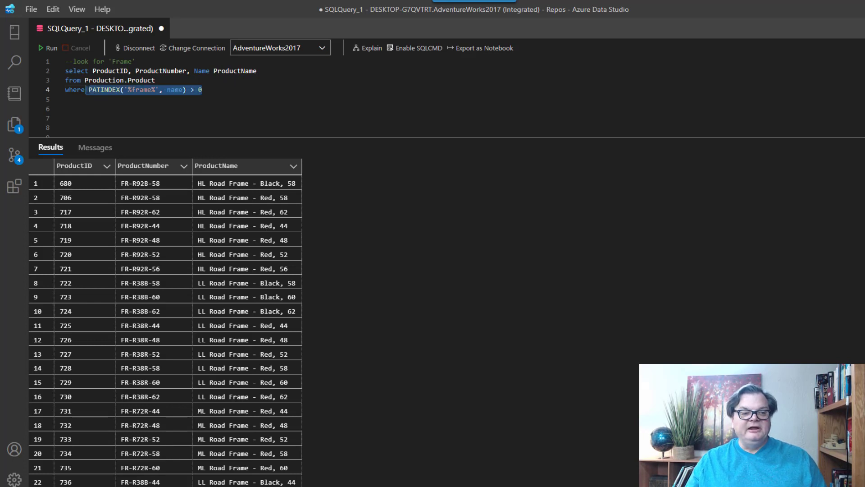
{"action": "mouse_move", "coordinate": [413, 176]}
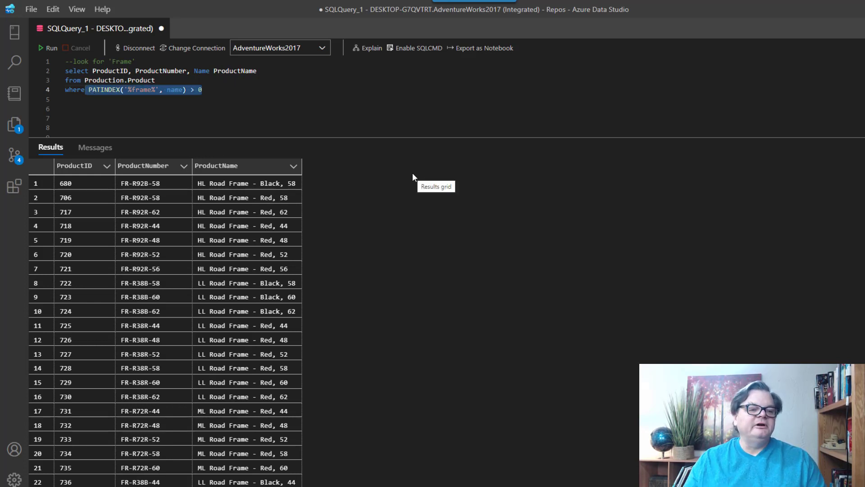
Step: Filter ProductNumber IN ('FR-R92B-58','FR-R92R-58') and run it, returning products 680 and 706
{"action": "left_click_drag", "start_coordinate": [140, 182], "coordinate": [154, 197]}
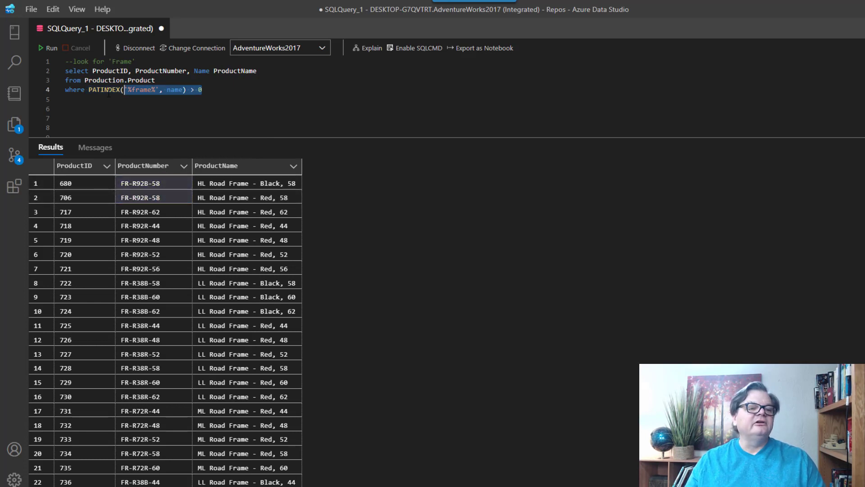
{"action": "type", "text": "P"}
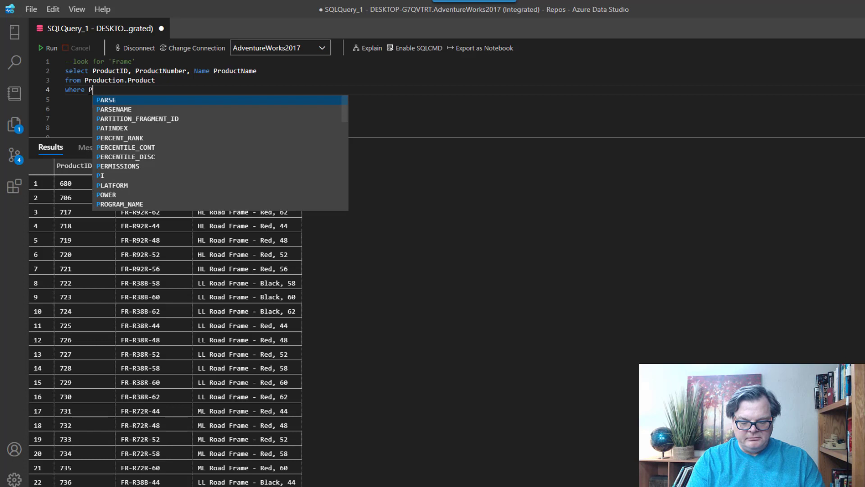
{"action": "type", "text": "roductNumger in"}
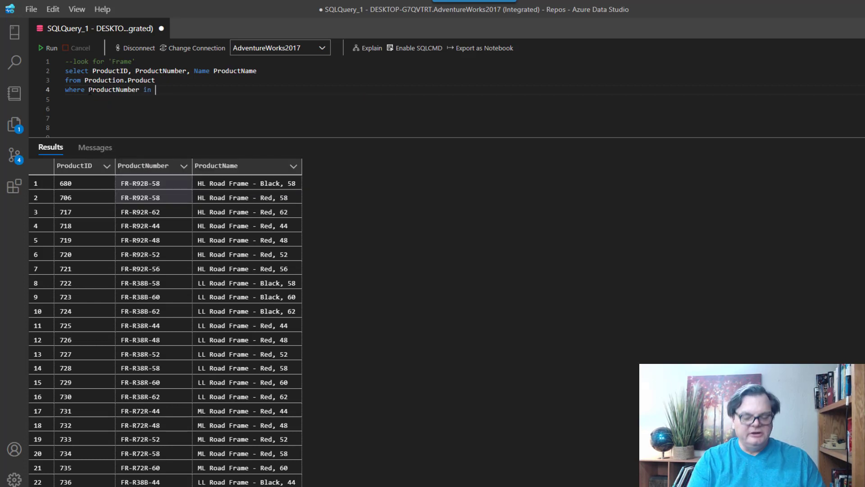
{"action": "type", "text": "FR-R92B-58',"}
{"action": "left_click", "coordinate": [165, 108]}
{"action": "type", "text": "'FR-R92R-58"}
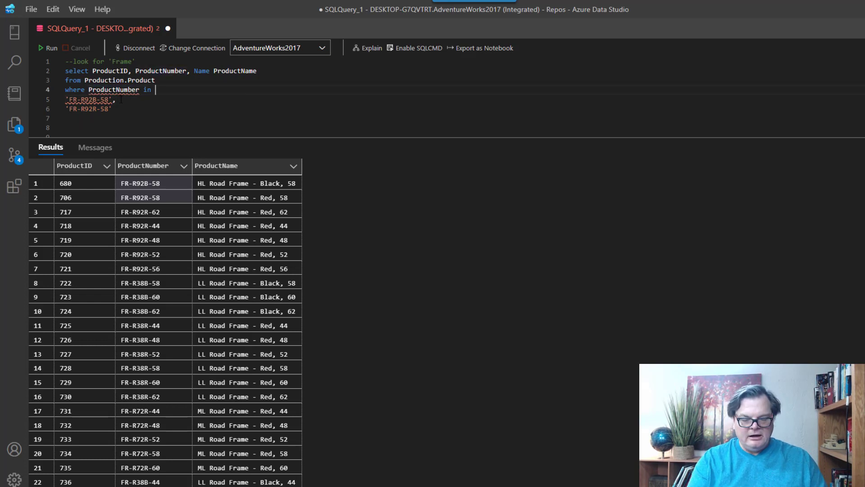
{"action": "type", "text": "("}
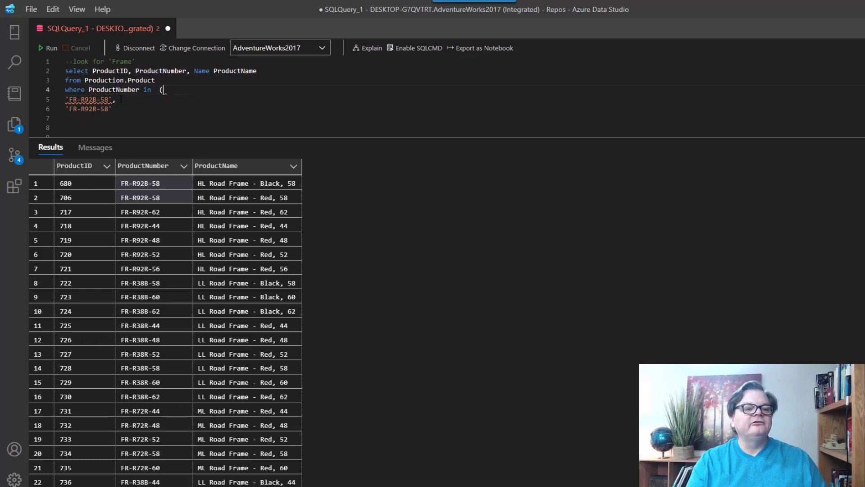
{"action": "type", "text": ")"}
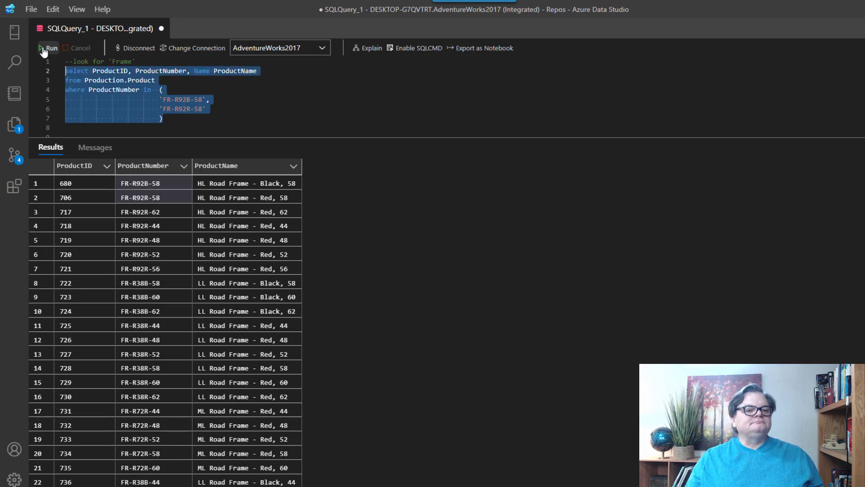
{"action": "left_click", "coordinate": [45, 48]}
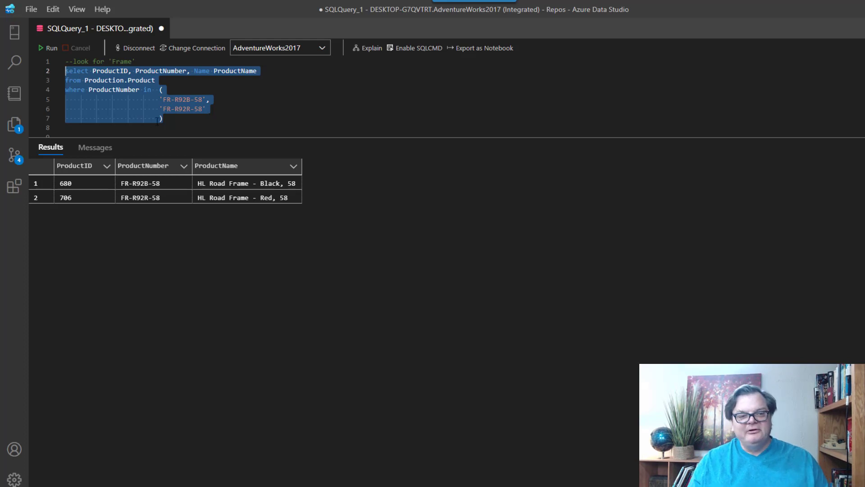
Step: Change the filter to name IN ('frame') and run it, getting no rows
{"action": "left_click", "coordinate": [169, 119]}
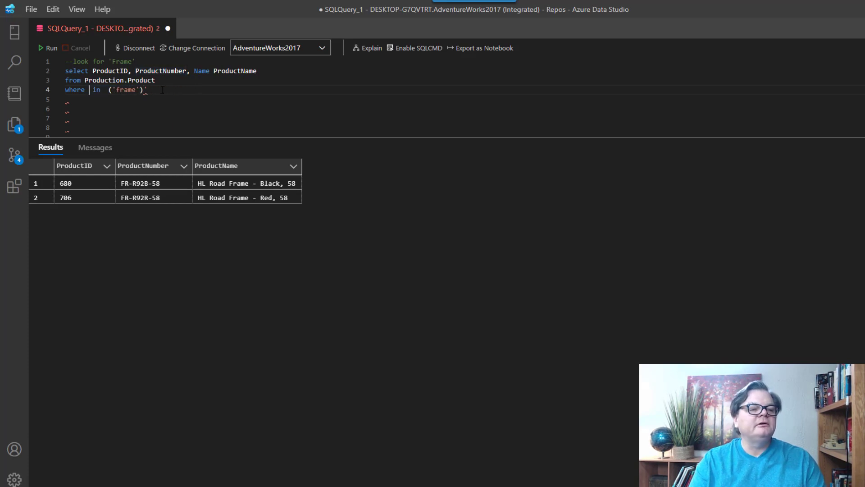
{"action": "type", "text": "name"}
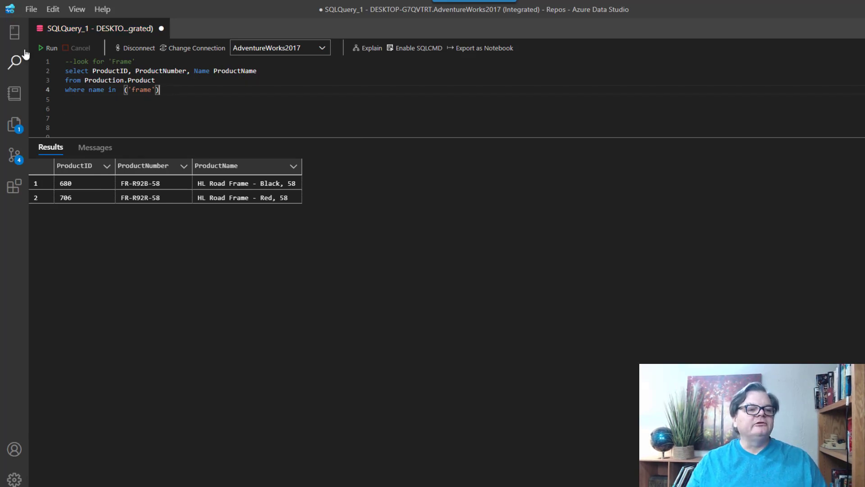
{"action": "left_click", "coordinate": [42, 48]}
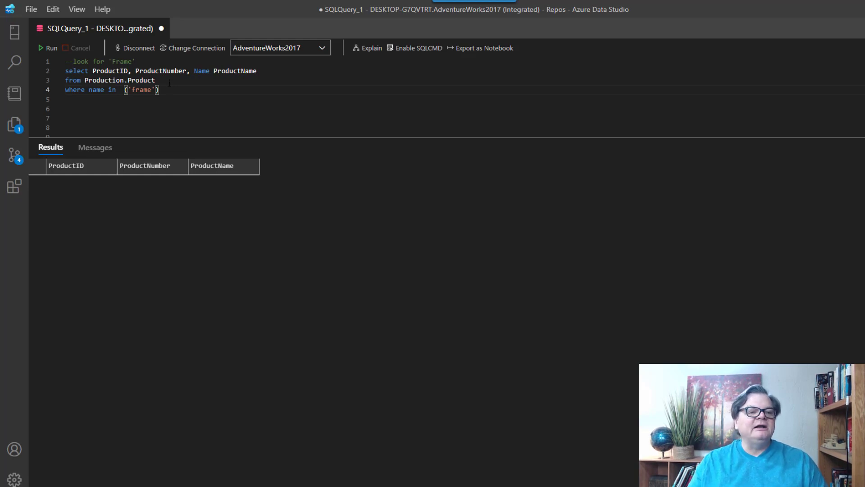
Step: Run only the SELECT and FROM lines to list all products
{"action": "left_click_drag", "start_coordinate": [65, 71], "coordinate": [155, 80]}
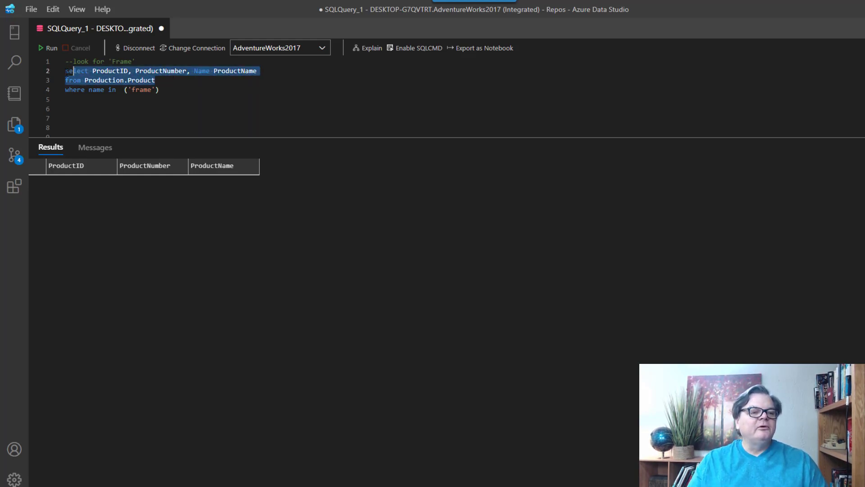
{"action": "left_click", "coordinate": [42, 48]}
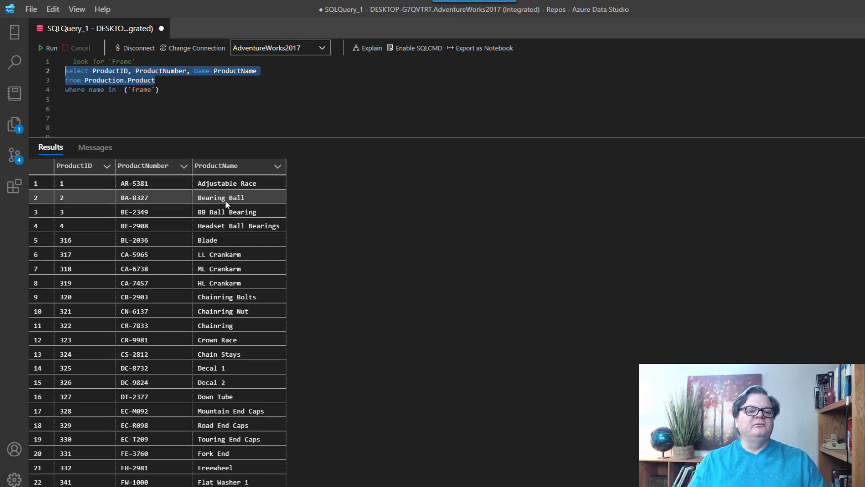
{"action": "mouse_move", "coordinate": [242, 198]}
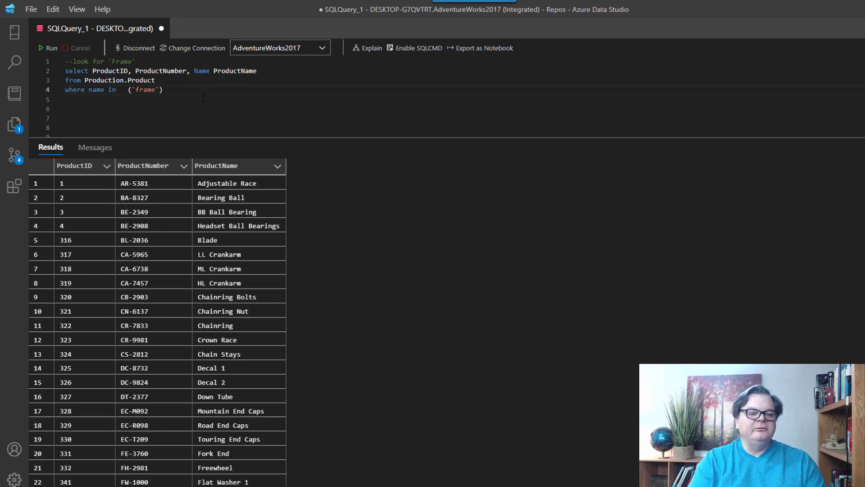
Step: Write a select value from string_split subquery inside the IN parentheses
{"action": "type", "text": "()"}
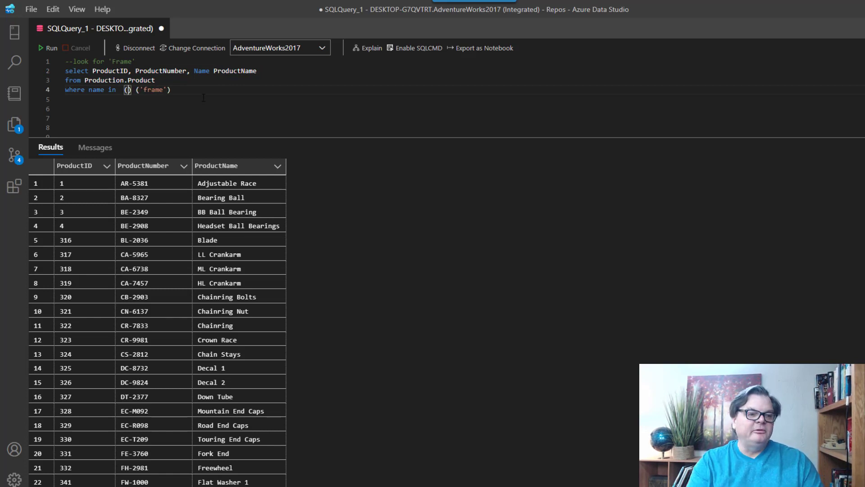
{"action": "type", "text": "\" \""}
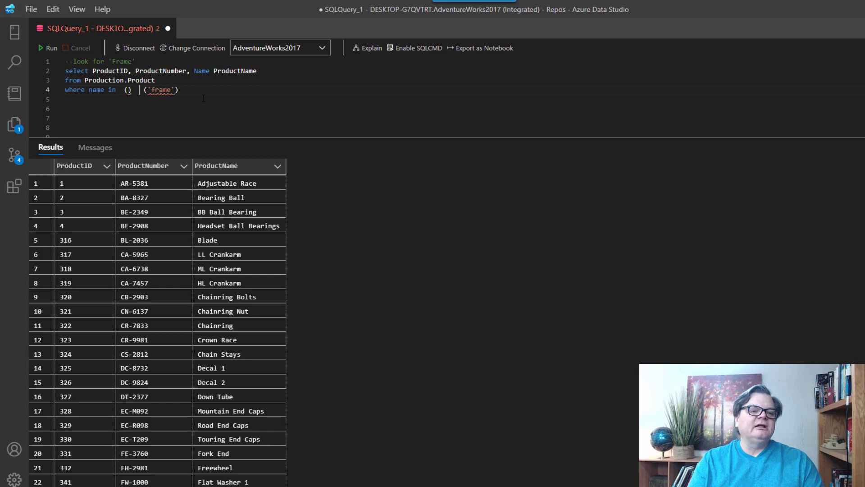
{"action": "type", "text": "s"}
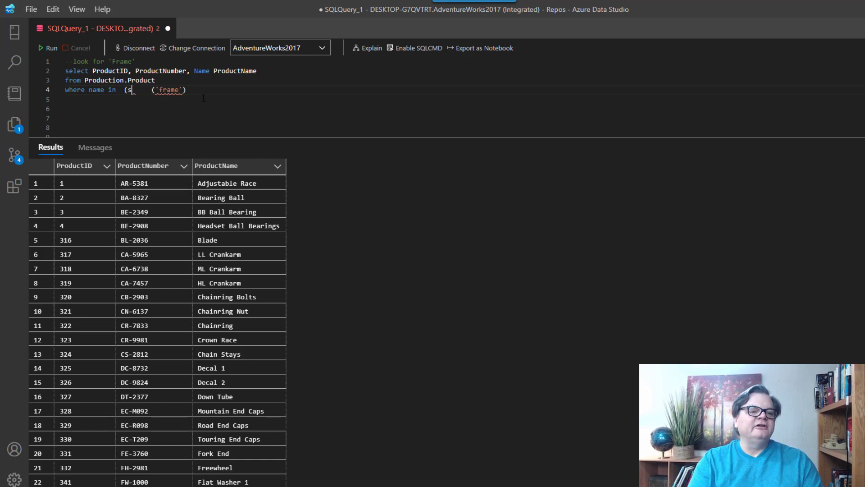
{"action": "type", "text": "elect value"}
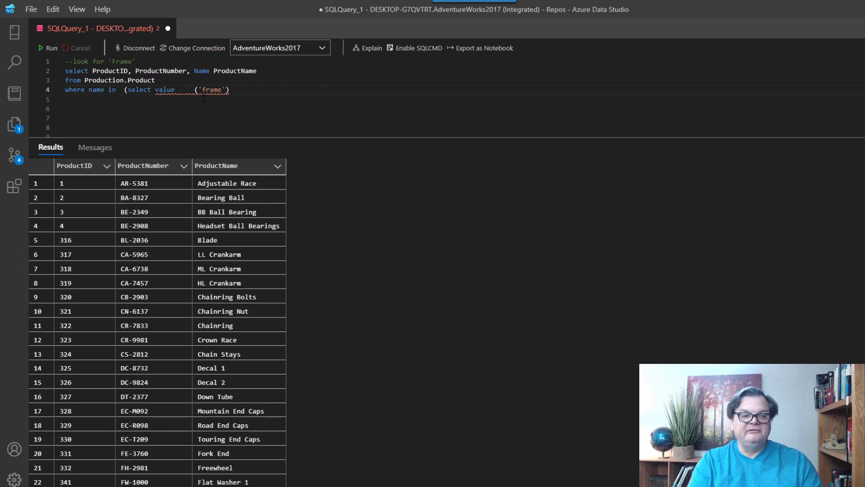
{"action": "type", "text": "from"}
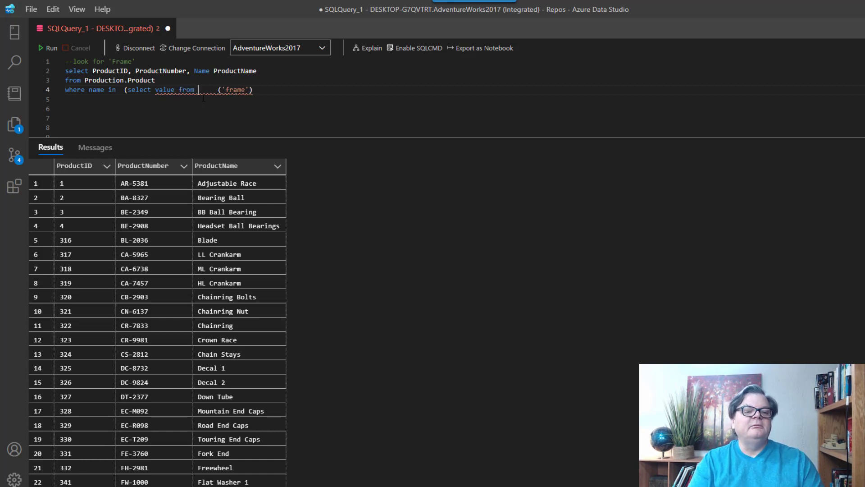
{"action": "type", "text": "string"}
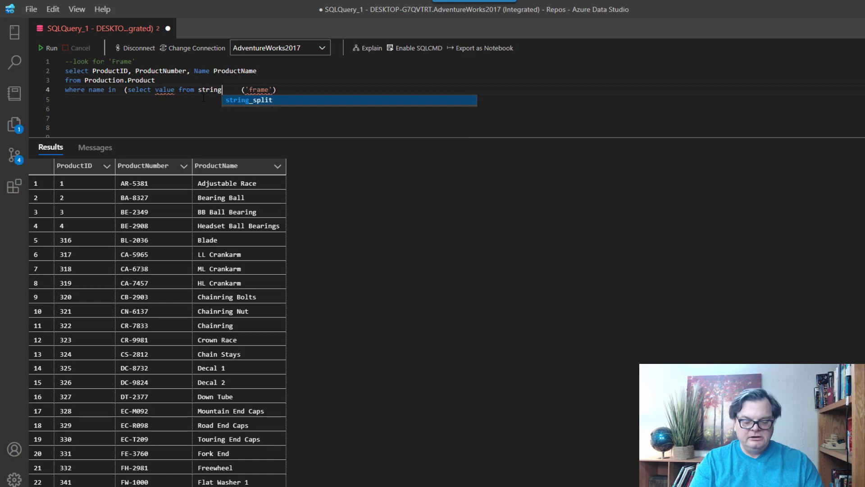
{"action": "type", "text": "_split("}
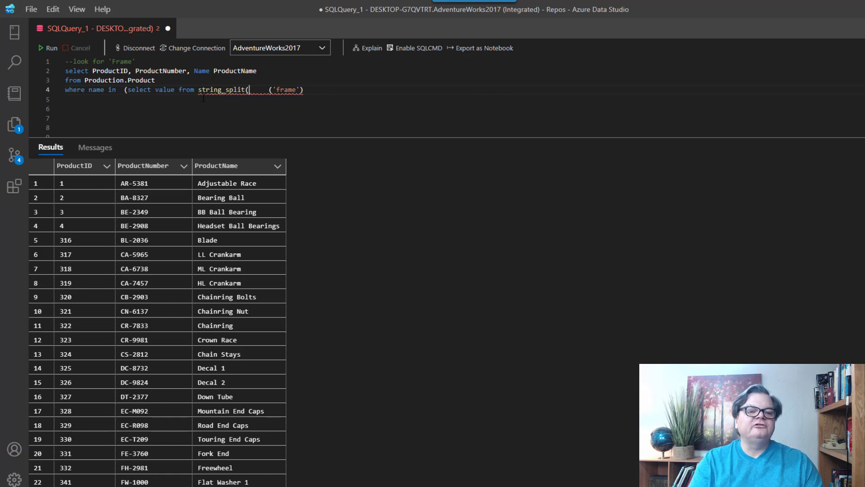
{"action": "type", "text": ","}
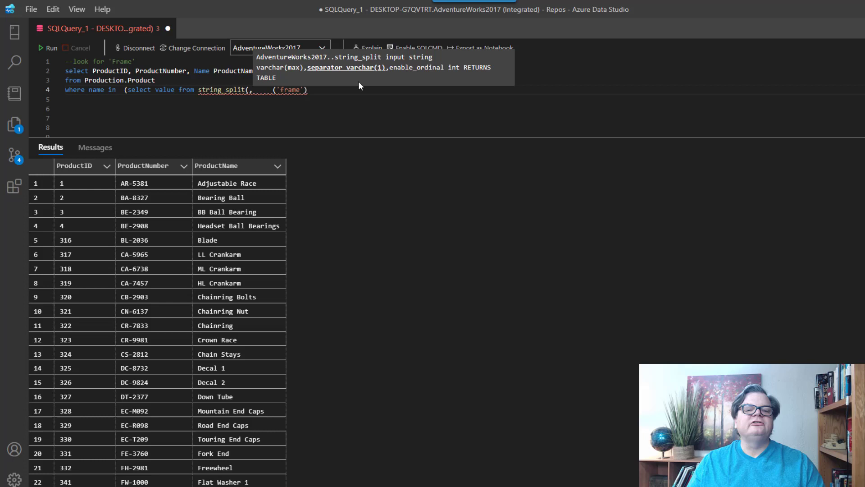
{"action": "mouse_move", "coordinate": [312, 76]}
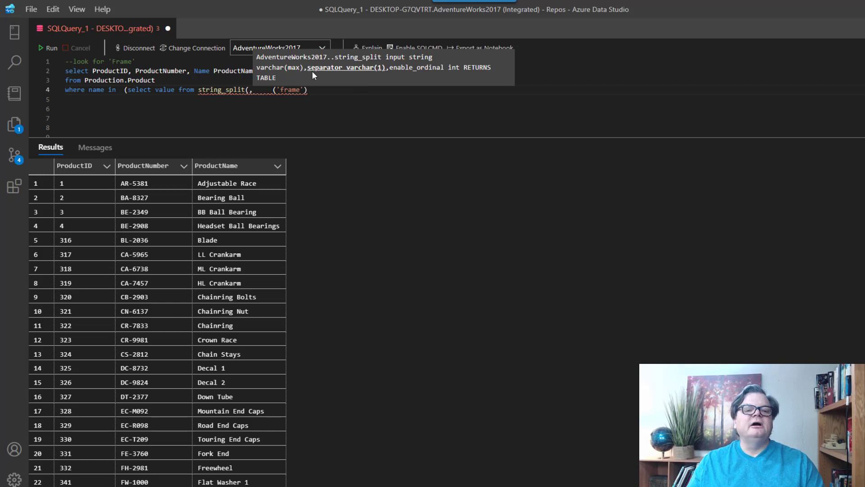
{"action": "mouse_move", "coordinate": [329, 72]}
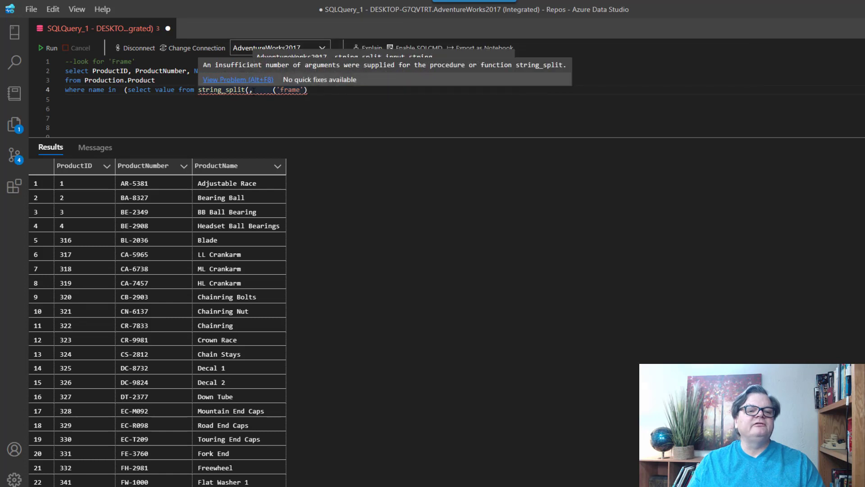
Step: Finish string_split(name, ' '), set the left side to 'frame', and select the subquery
{"action": "type", "text": "name"}
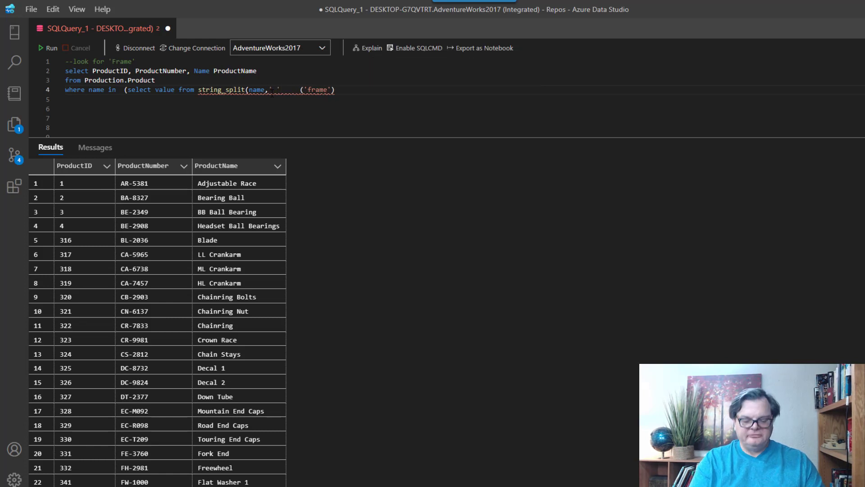
{"action": "type", "text": ")"}
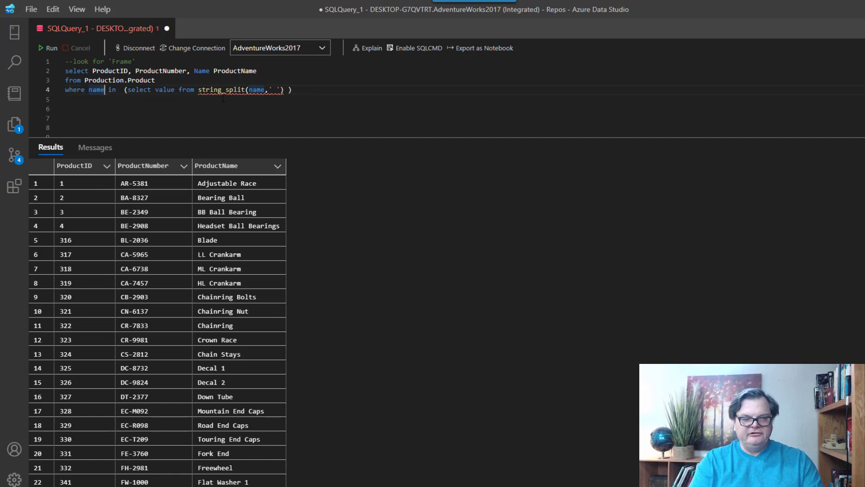
{"action": "type", "text": "'f'"}
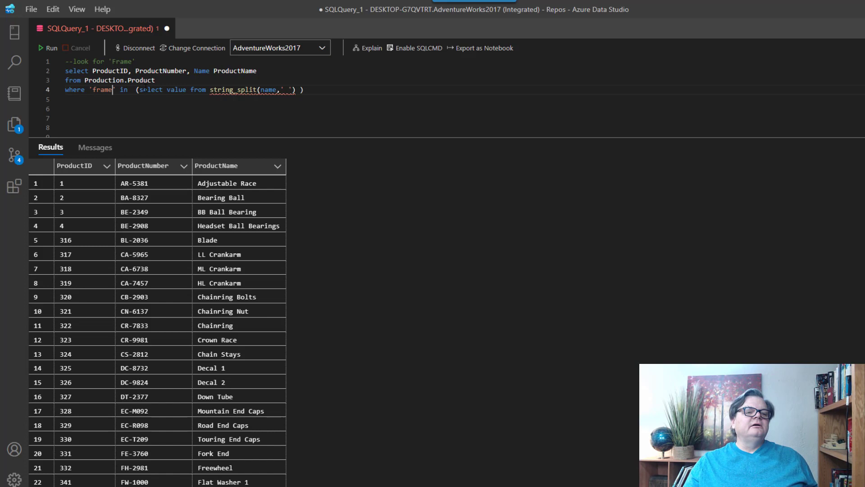
{"action": "left_click_drag", "start_coordinate": [139, 90], "coordinate": [297, 89]}
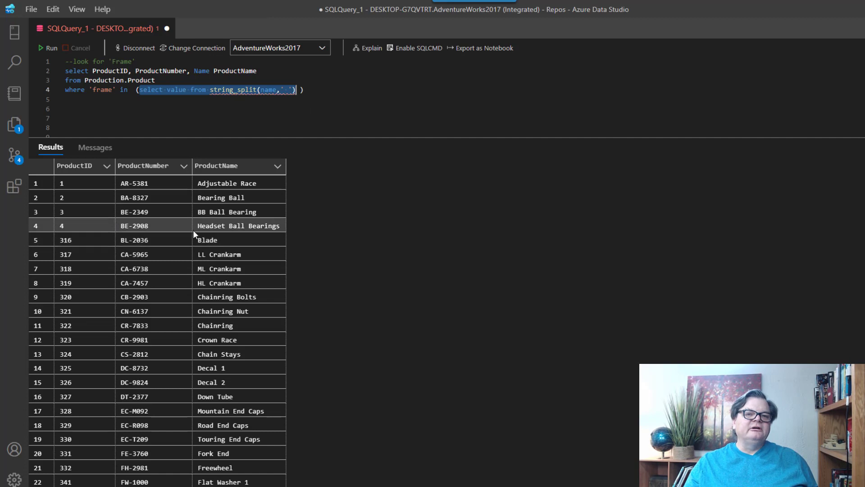
{"action": "mouse_move", "coordinate": [224, 234]}
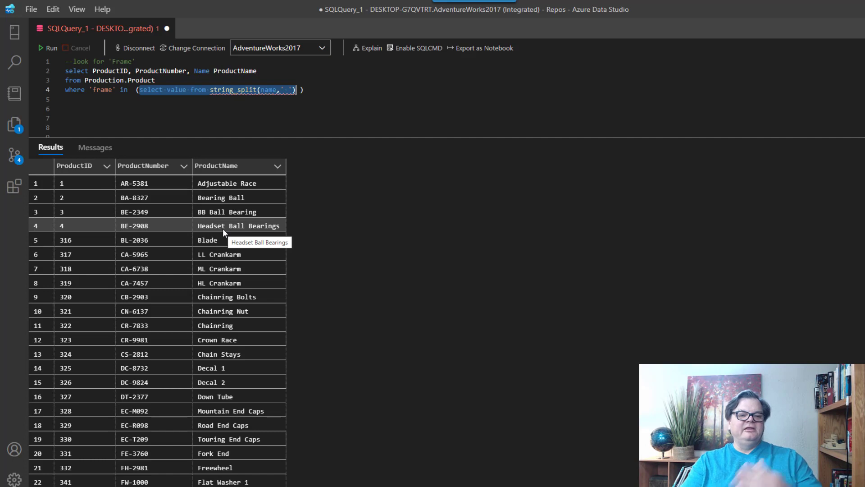
{"action": "mouse_move", "coordinate": [177, 134]}
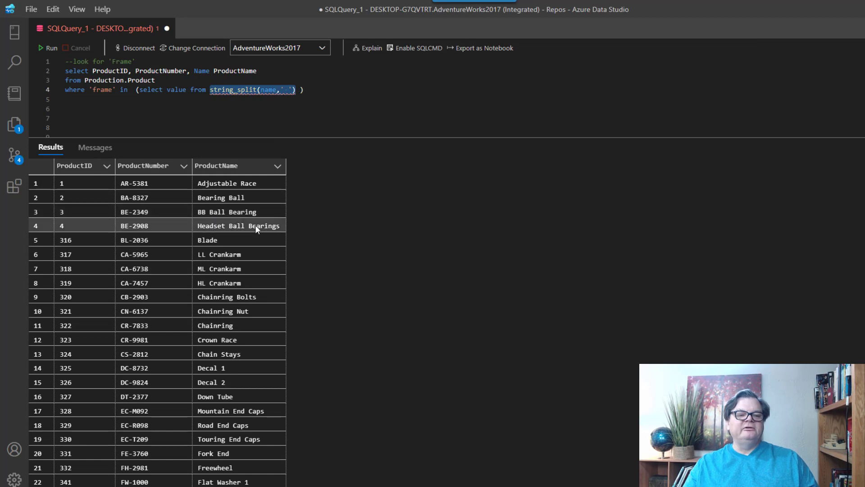
{"action": "mouse_move", "coordinate": [258, 230]}
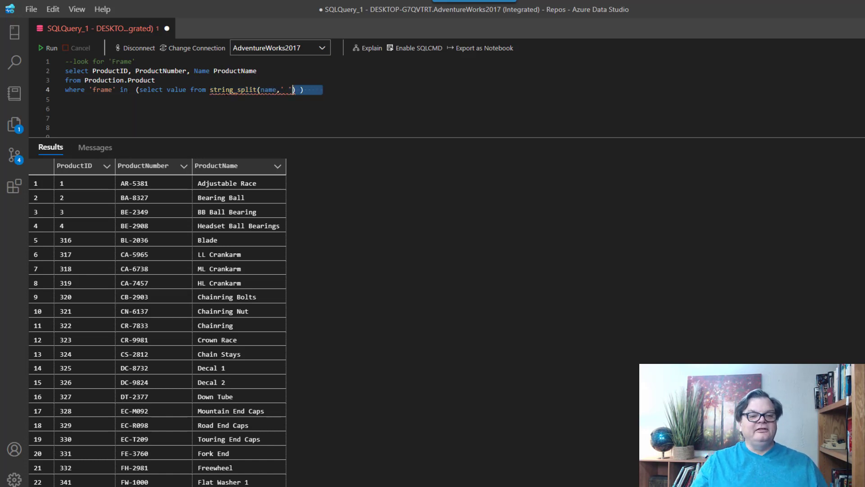
Step: Run the STRING_SPLIT query and browse its Mountain, Road and Touring Frame results
{"action": "left_click", "coordinate": [44, 48]}
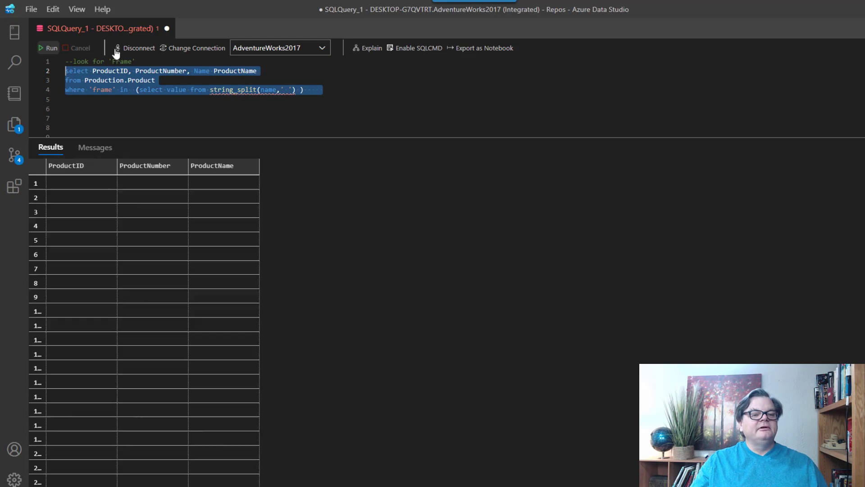
{"action": "left_click", "coordinate": [49, 48]}
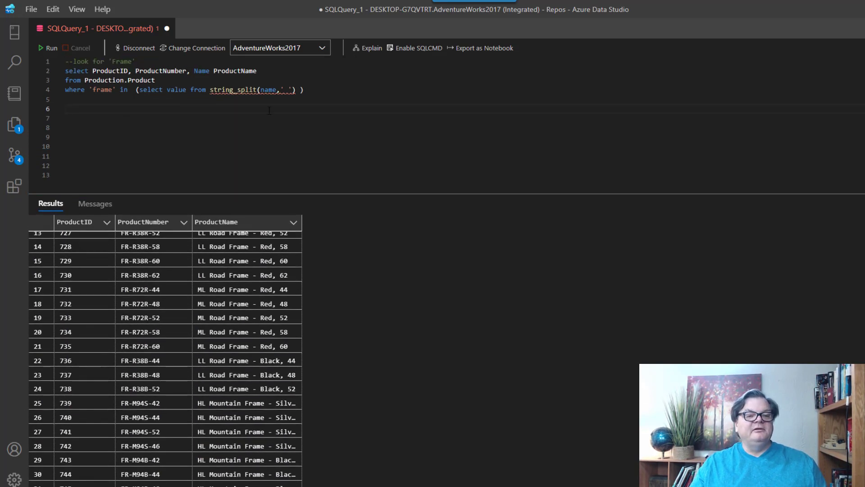
{"action": "mouse_move", "coordinate": [179, 133]}
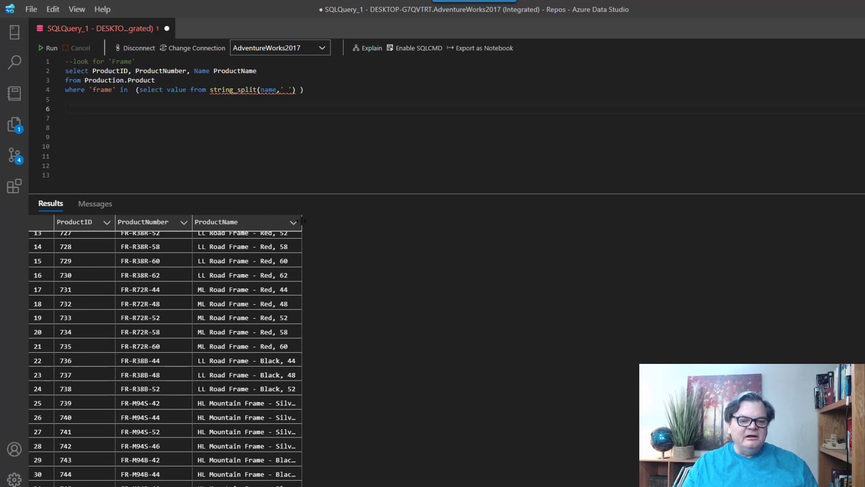
{"action": "scroll", "scroll_direction": "down", "scroll_amount": 3}
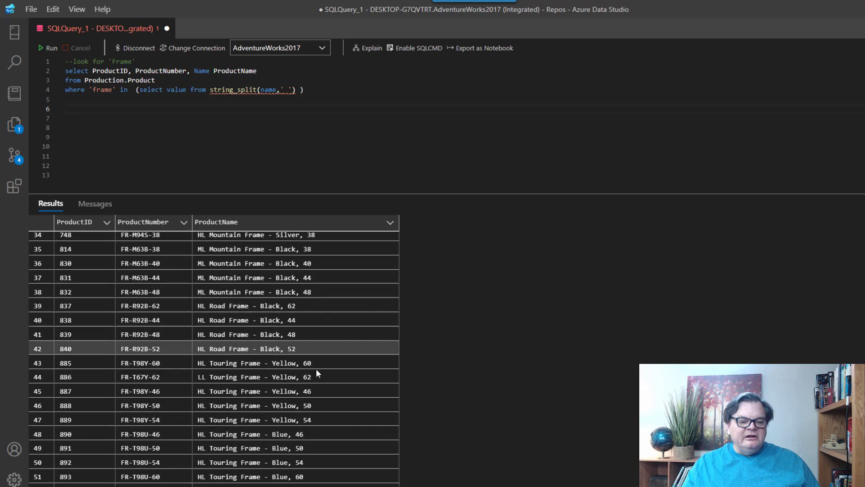
{"action": "scroll", "scroll_direction": "down", "scroll_amount": 3}
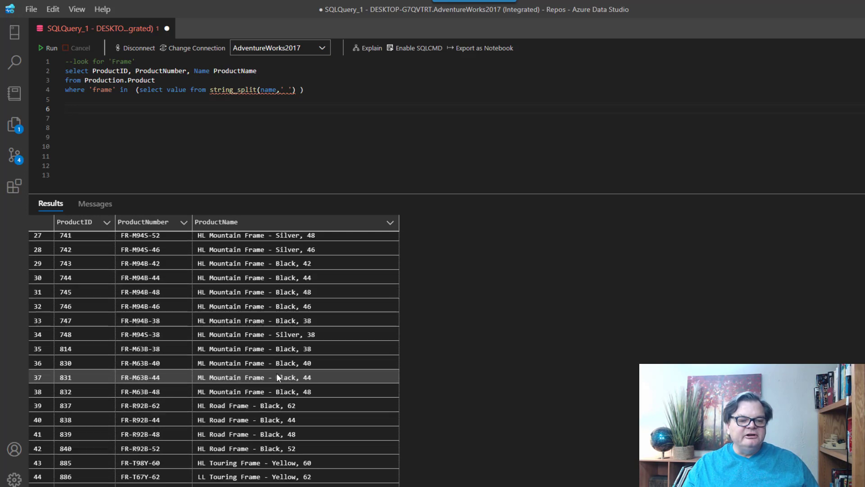
{"action": "scroll", "scroll_direction": "down", "scroll_amount": 3}
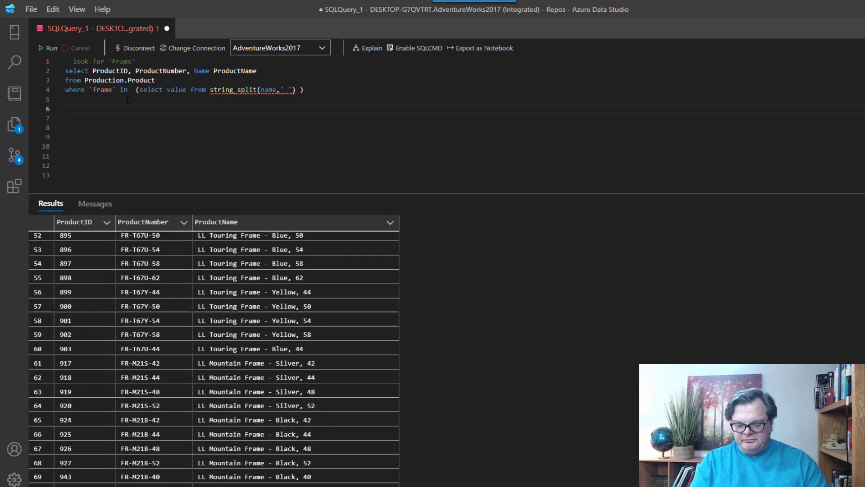
Step: Add a commented query selecting ProductID, ProductNumber, Name ProductName where name like 'frame'
{"action": "type", "text": "--"}
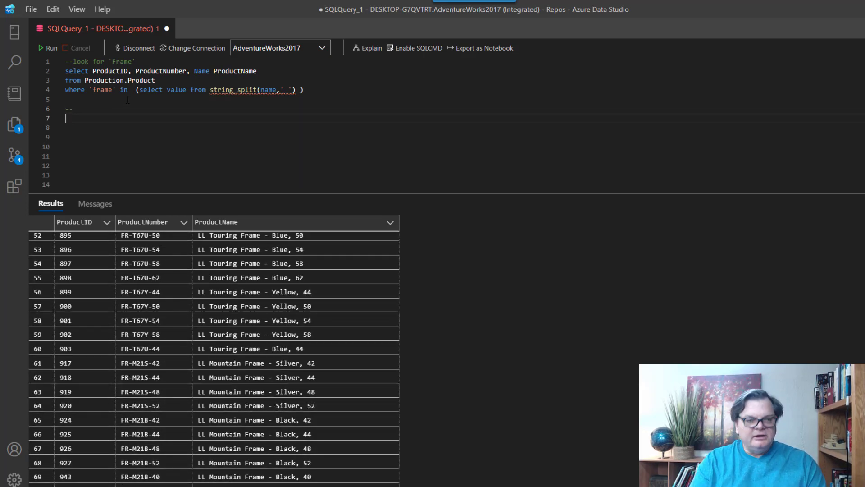
{"action": "type", "text": "select"}
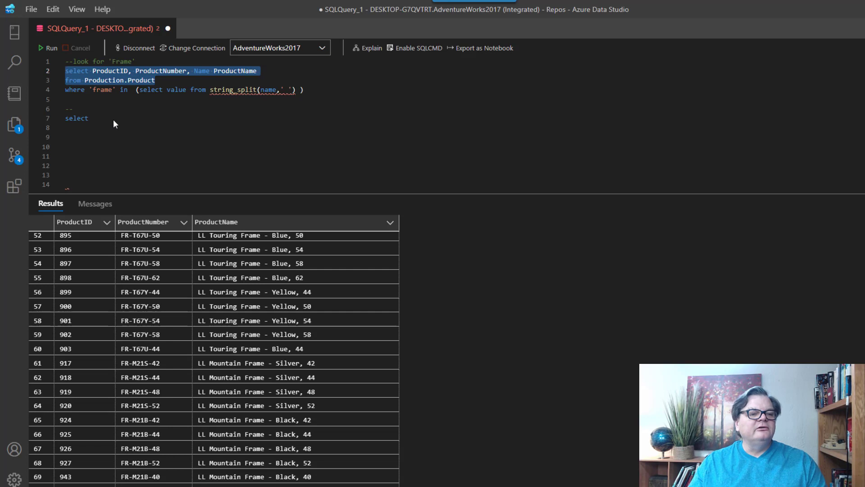
{"action": "type", "text": "select ProductID, ProductNumber, Name ProductName"}
{"action": "left_click", "coordinate": [233, 137]}
{"action": "type", "text": "where"}
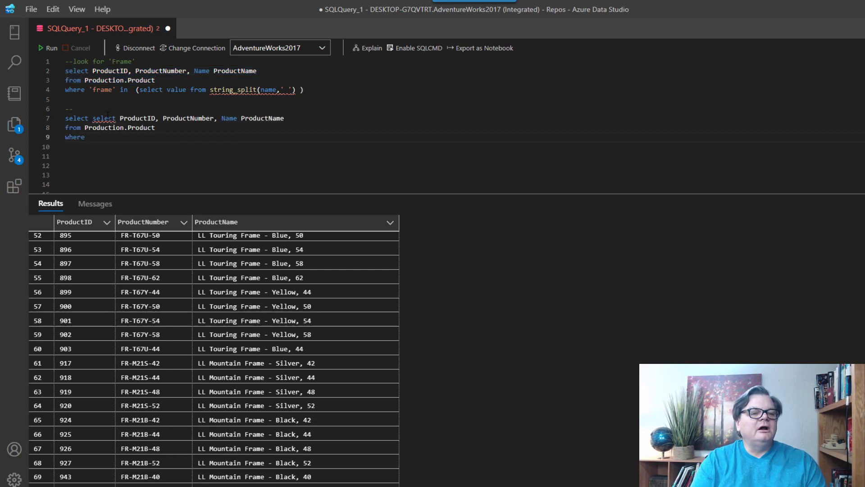
{"action": "type", "text": "name like"}
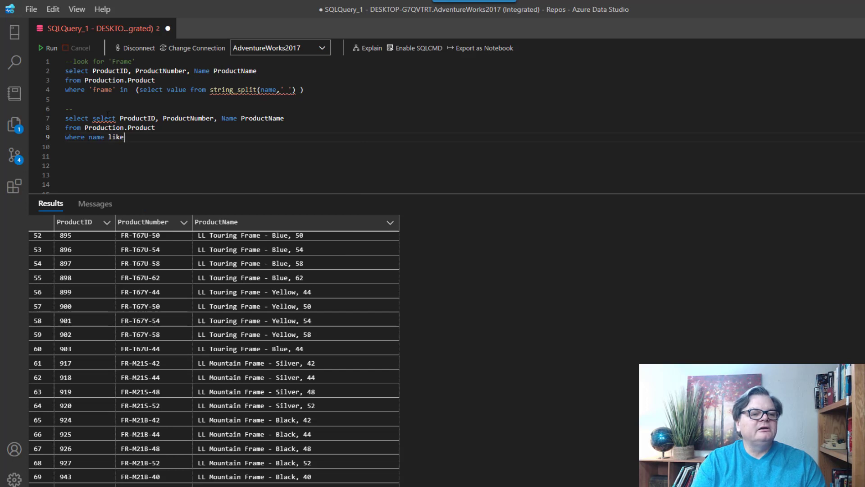
{"action": "type", "text": "'fram'"}
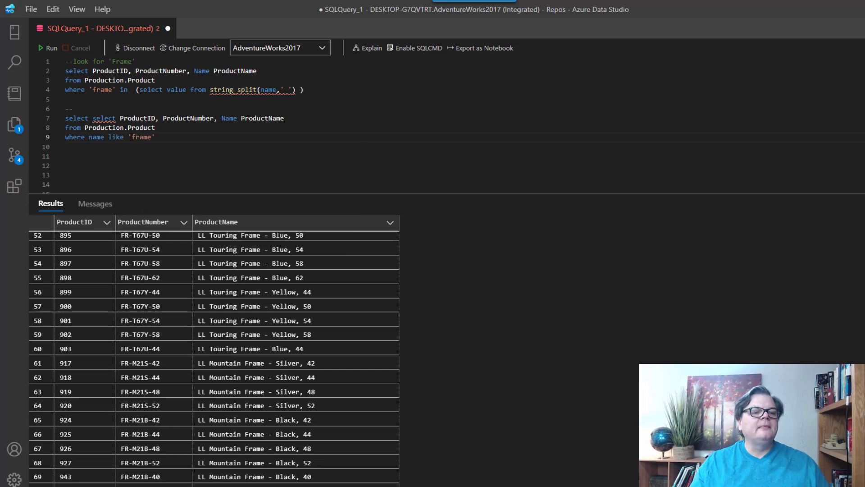
{"action": "left_click_drag", "start_coordinate": [65, 127], "coordinate": [155, 137]}
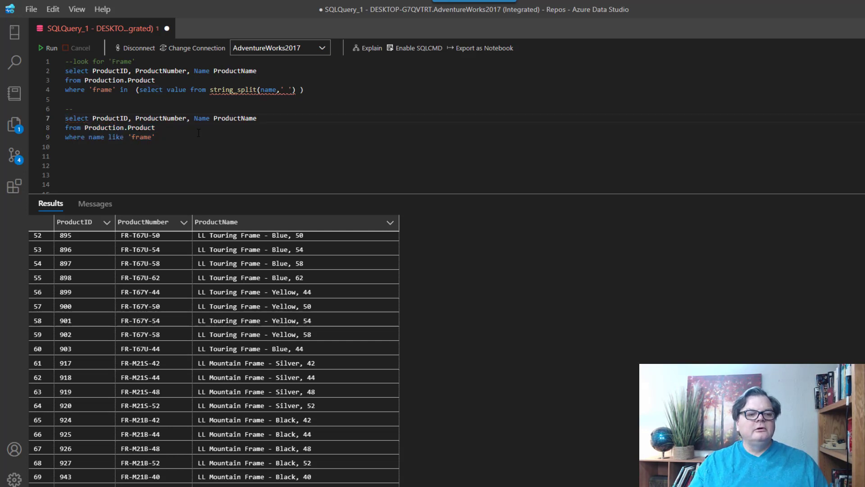
{"action": "left_click_drag", "start_coordinate": [87, 128], "coordinate": [156, 137]}
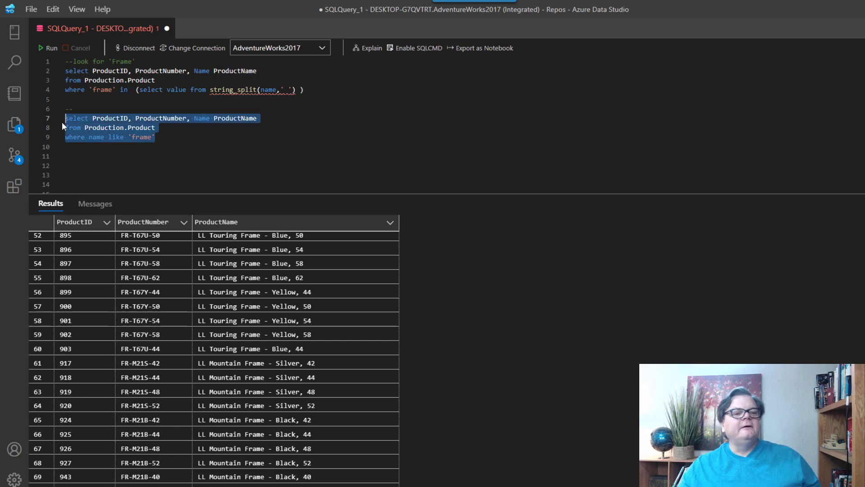
Step: Run the LIKE 'frame' query, then change the pattern to '%frame%' and rerun it
{"action": "left_click", "coordinate": [50, 48]}
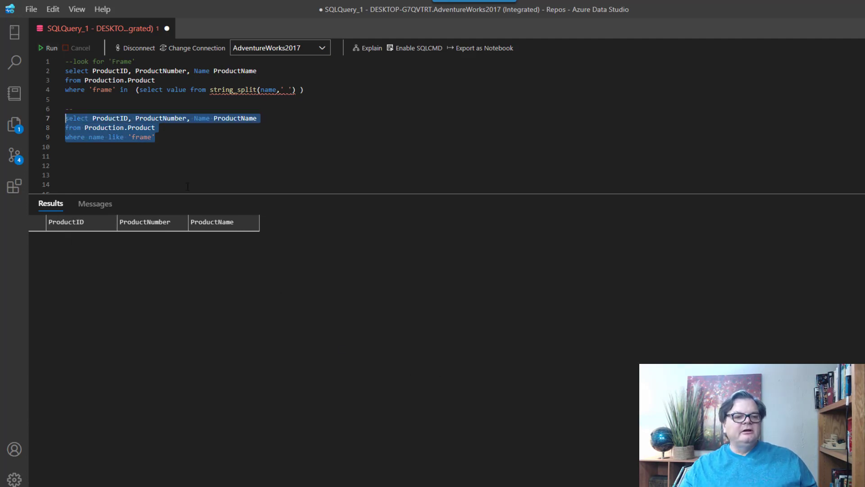
{"action": "left_click", "coordinate": [136, 138]}
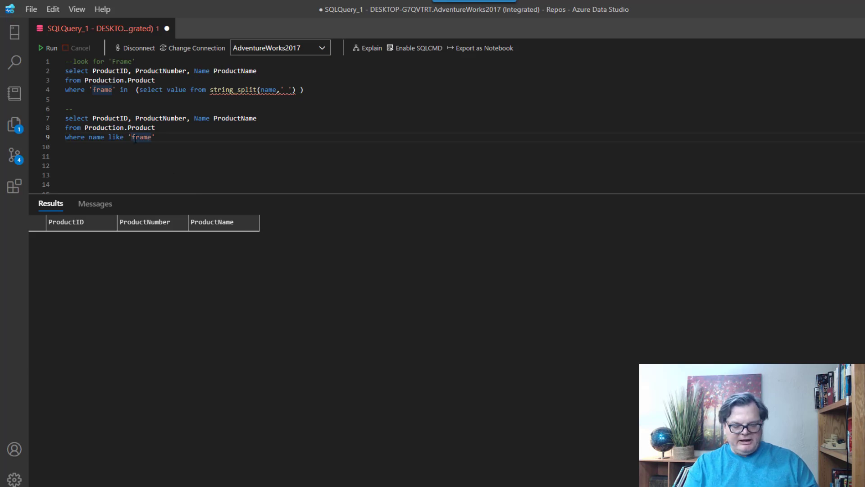
{"action": "type", "text": "%"}
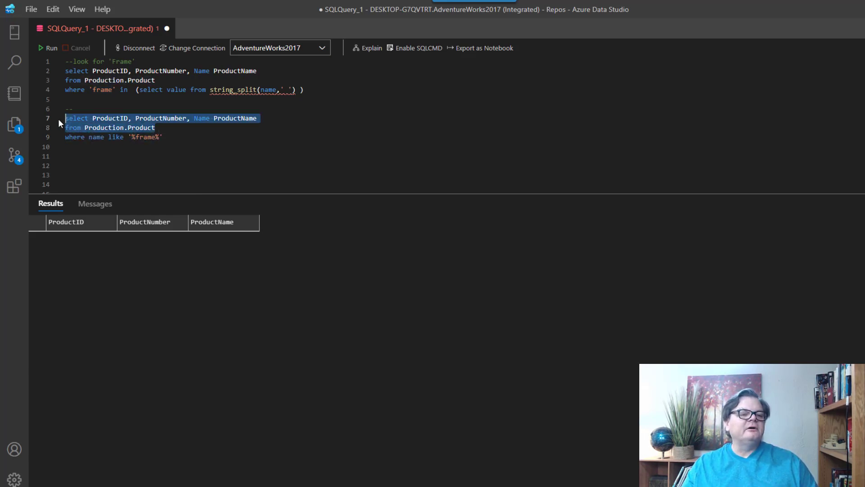
{"action": "left_click_drag", "start_coordinate": [65, 118], "coordinate": [162, 137]}
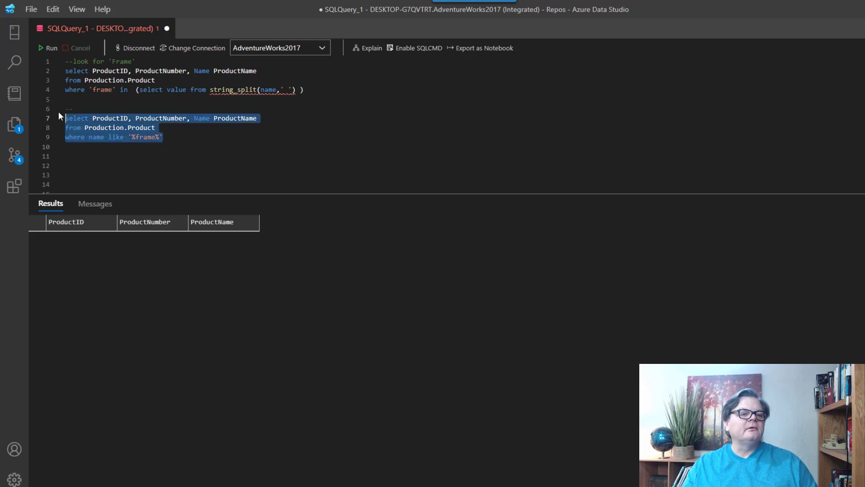
{"action": "left_click", "coordinate": [44, 47]}
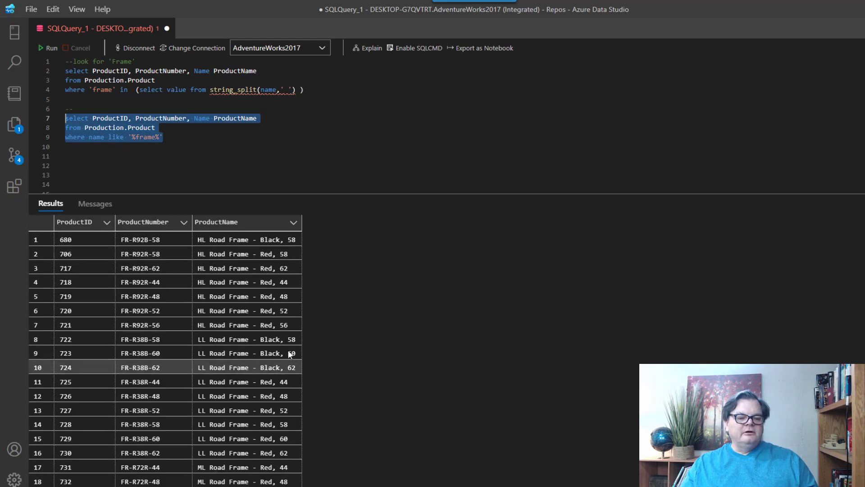
{"action": "scroll", "scroll_direction": "down", "scroll_amount": 3}
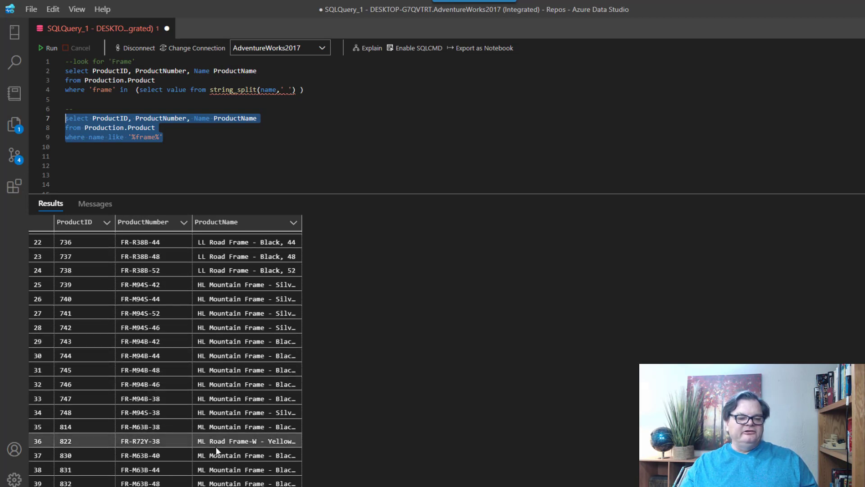
{"action": "mouse_move", "coordinate": [217, 451]}
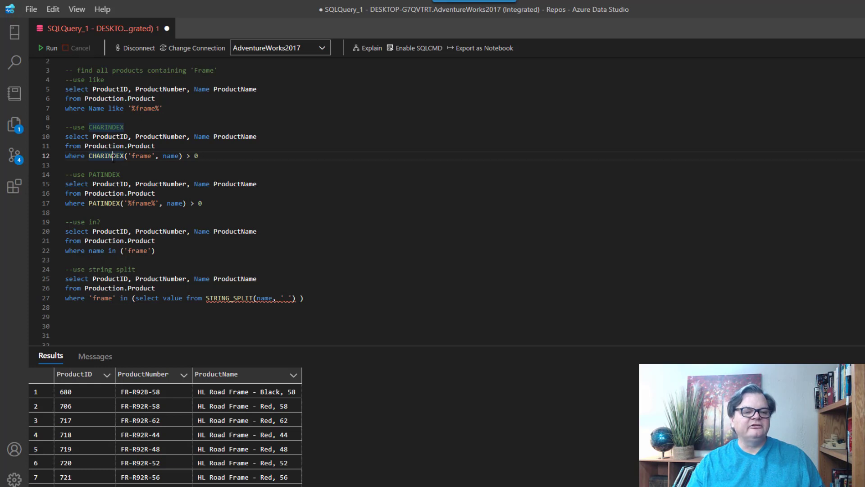
{"action": "left_click", "coordinate": [99, 203]}
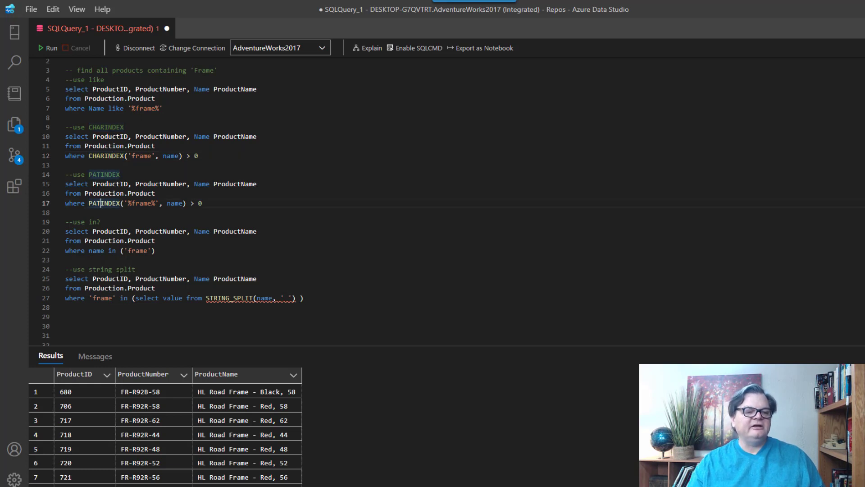
{"action": "left_click_drag", "start_coordinate": [65, 222], "coordinate": [156, 250]}
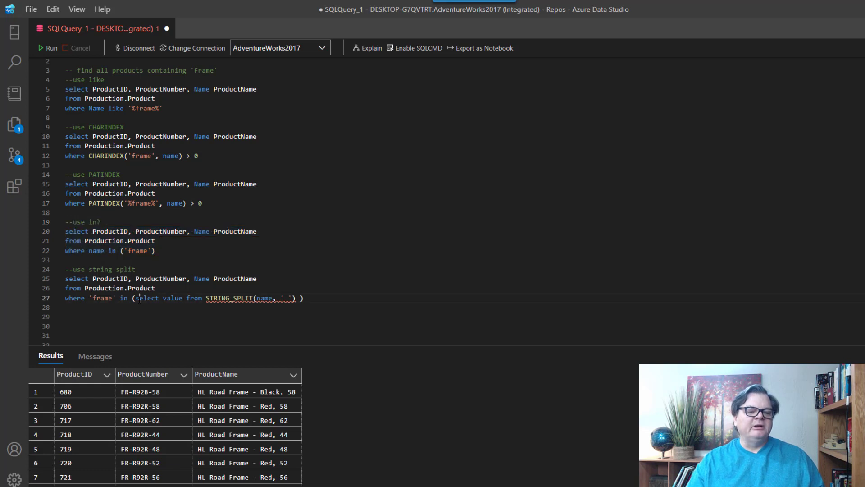
{"action": "left_click_drag", "start_coordinate": [135, 298], "coordinate": [306, 298]}
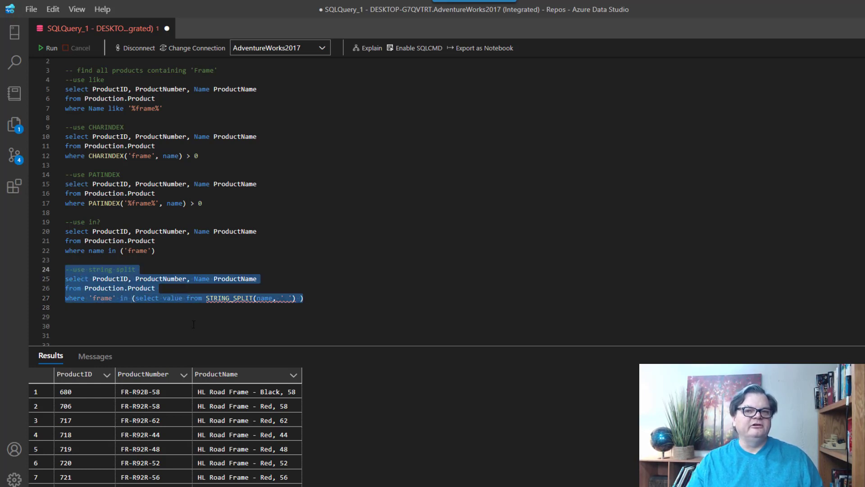
{"action": "left_click", "coordinate": [199, 298]}
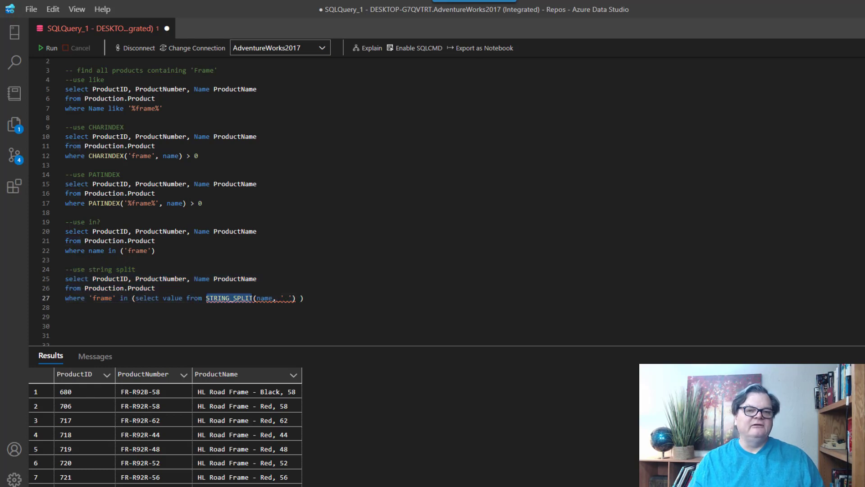
{"action": "mouse_move", "coordinate": [232, 298]}
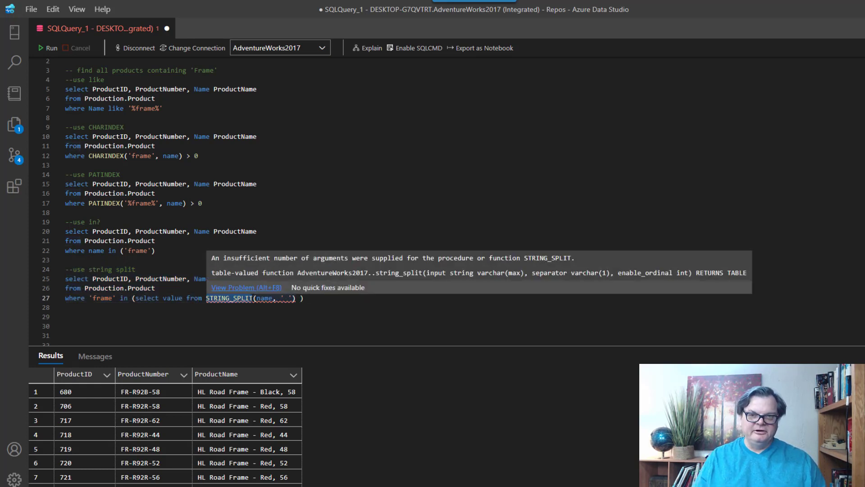